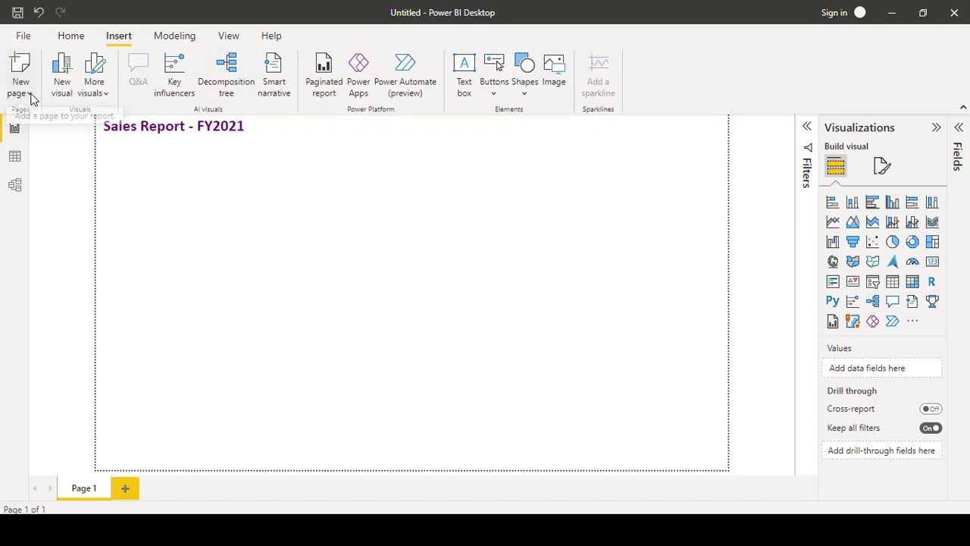
pyautogui.moveTo(125, 488)
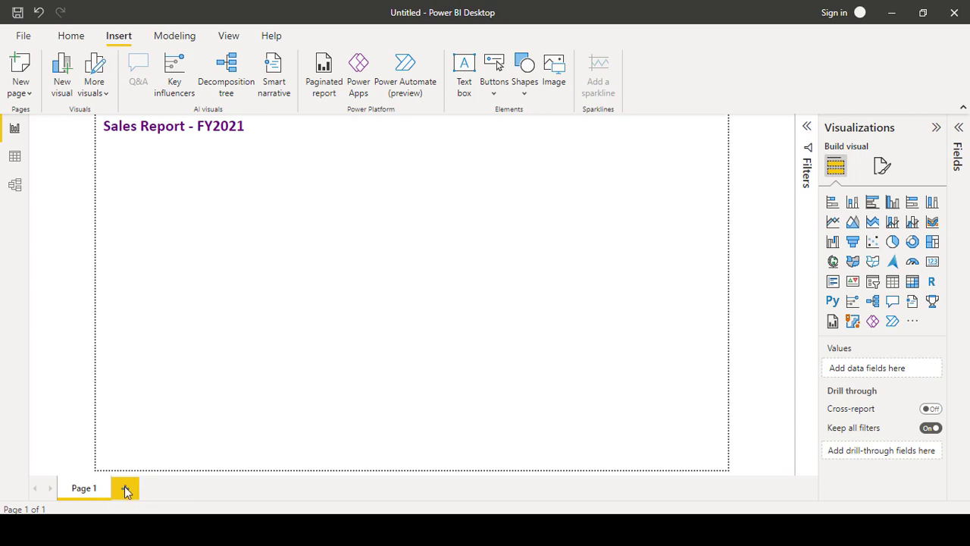
pyautogui.moveTo(129, 507)
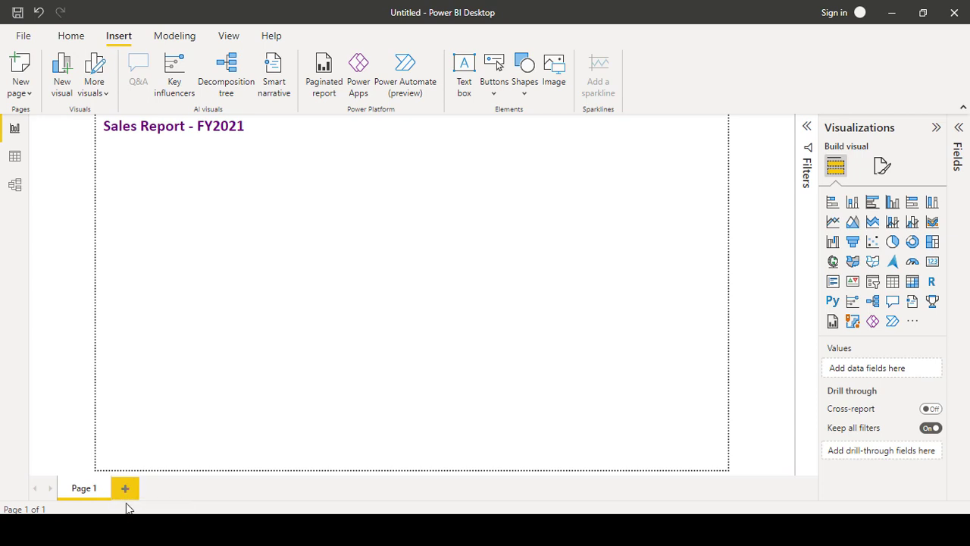
pyautogui.moveTo(160, 468)
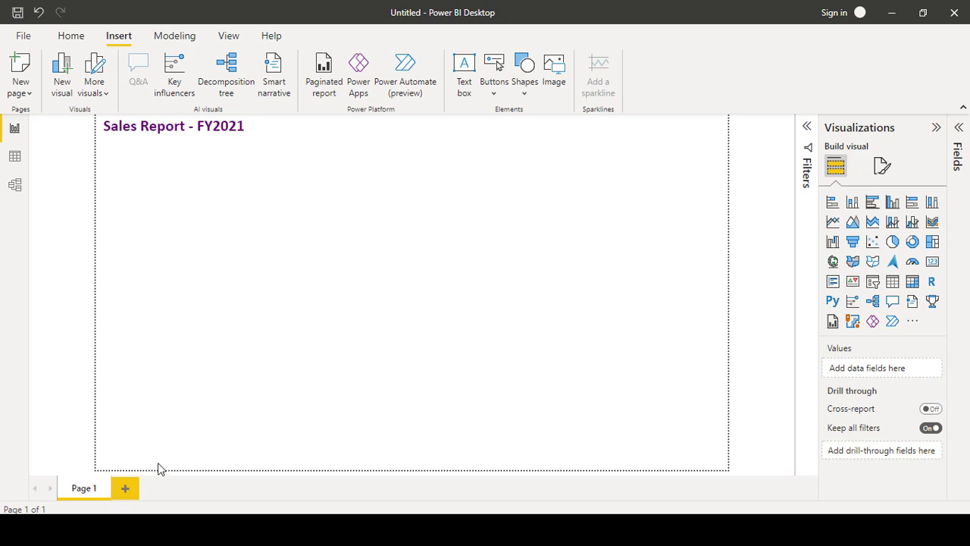
# Step: Add two blank pages, Page 2 and Page 3, after Page 1
pyautogui.click(124, 488)
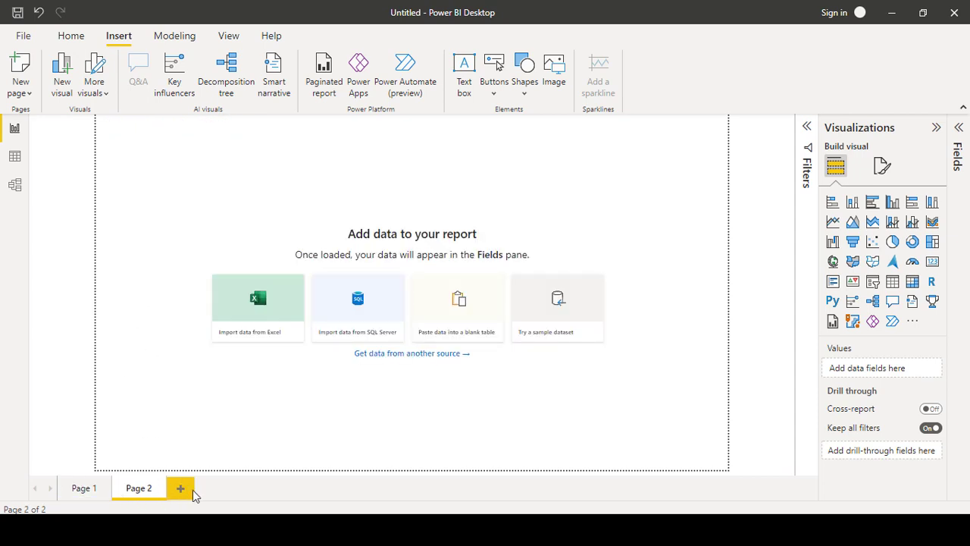
pyautogui.moveTo(20, 64)
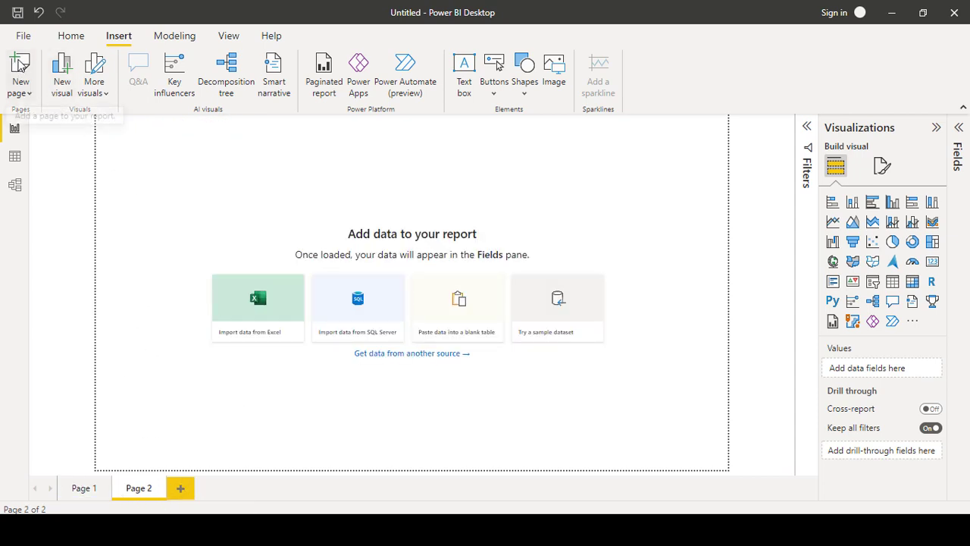
pyautogui.click(20, 72)
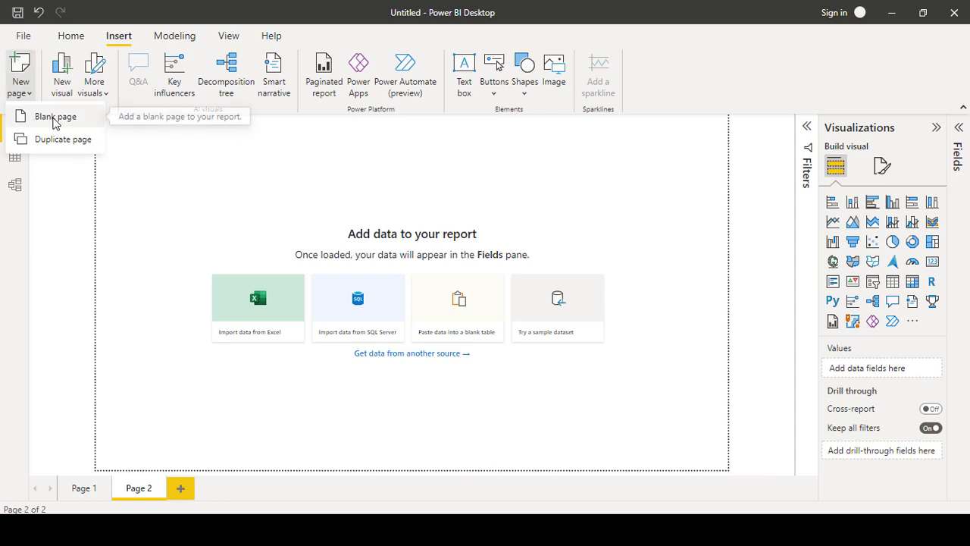
pyautogui.click(55, 116)
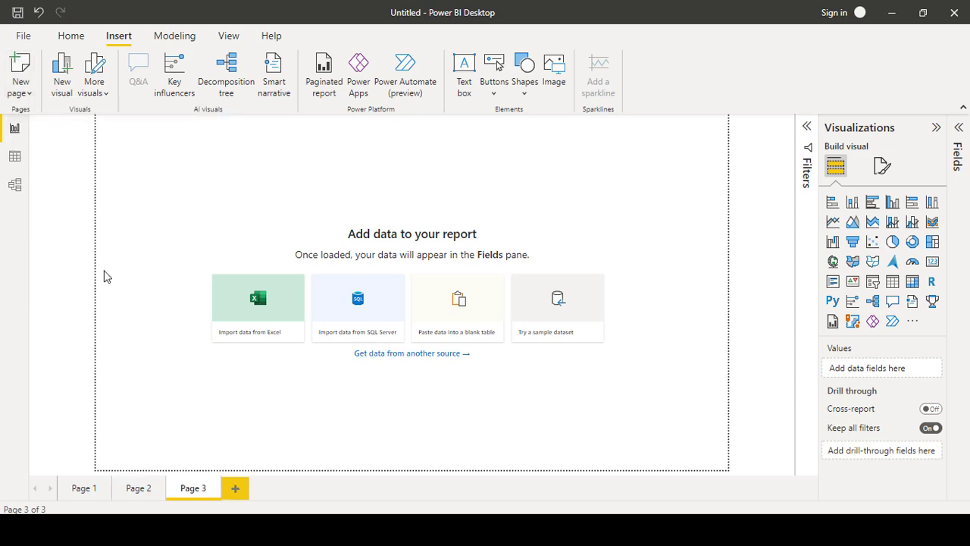
pyautogui.moveTo(265, 395)
pyautogui.write('A')
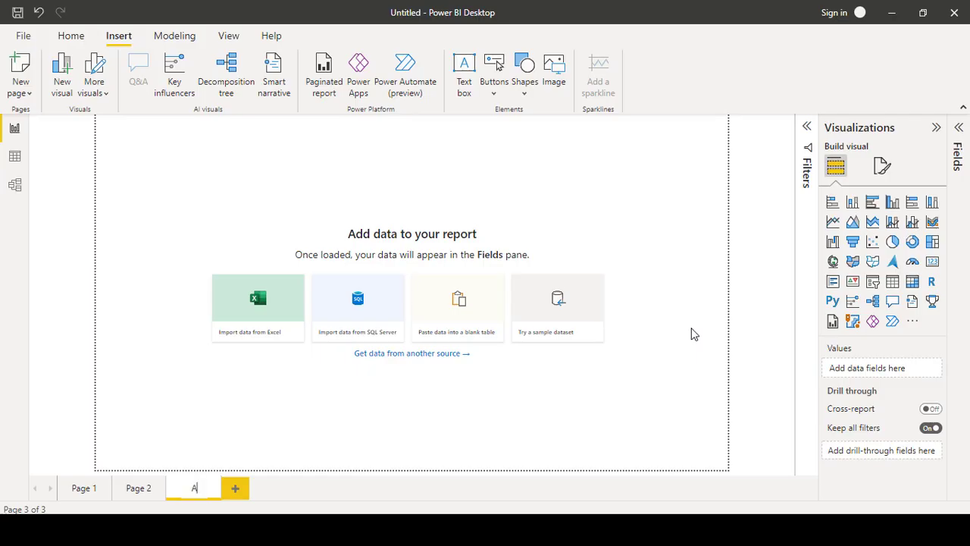
# Step: Rename Page 3 to ABC and duplicate it as 'Duplicate of ABC'
pyautogui.write('BC')
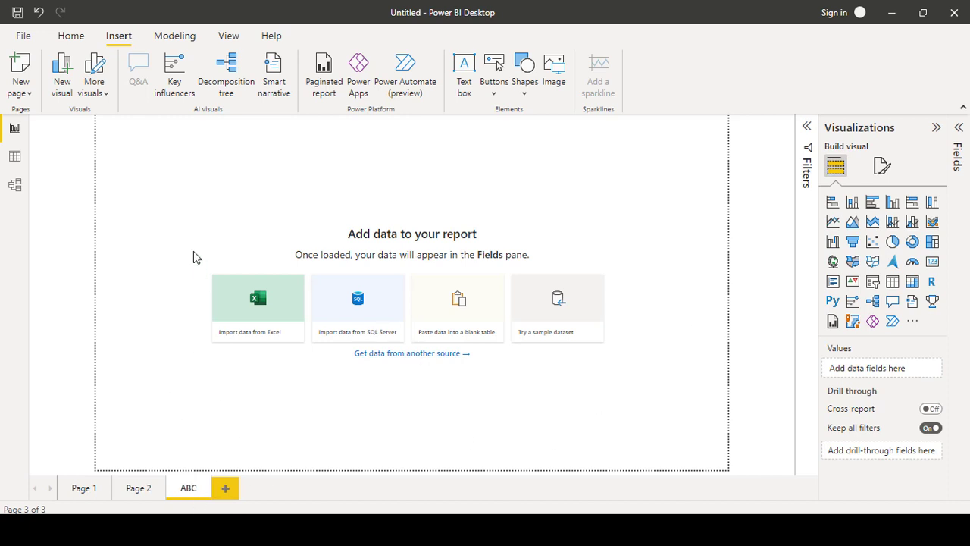
pyautogui.click(20, 74)
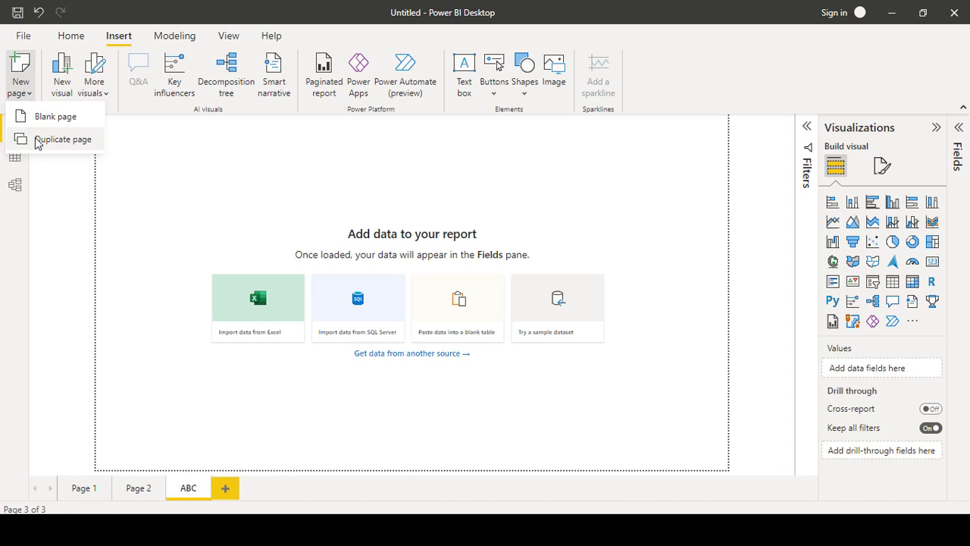
pyautogui.click(64, 139)
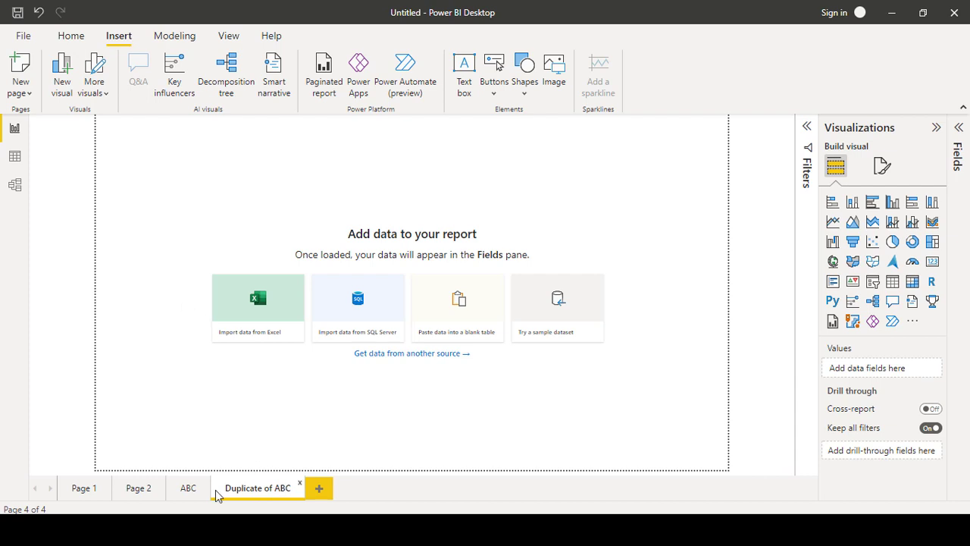
pyautogui.moveTo(75, 125)
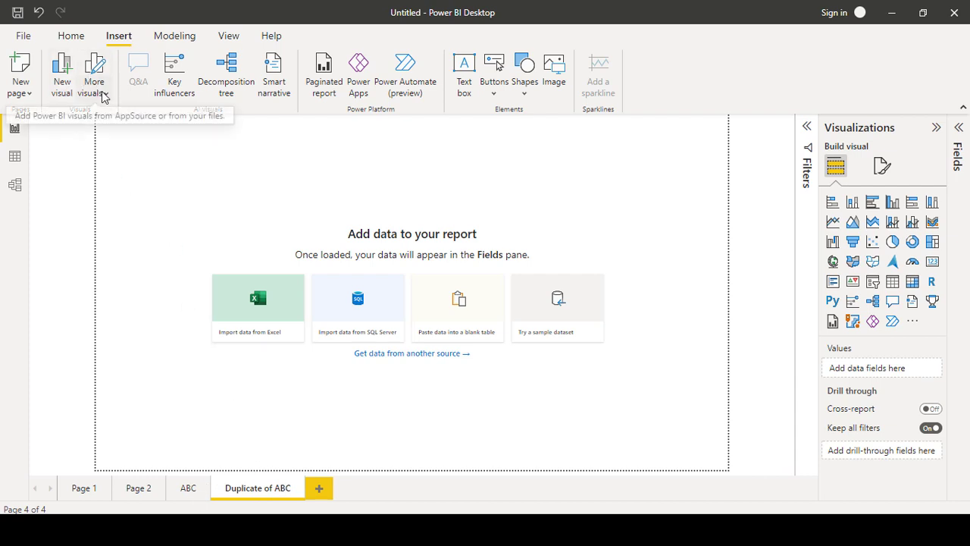
pyautogui.click(94, 72)
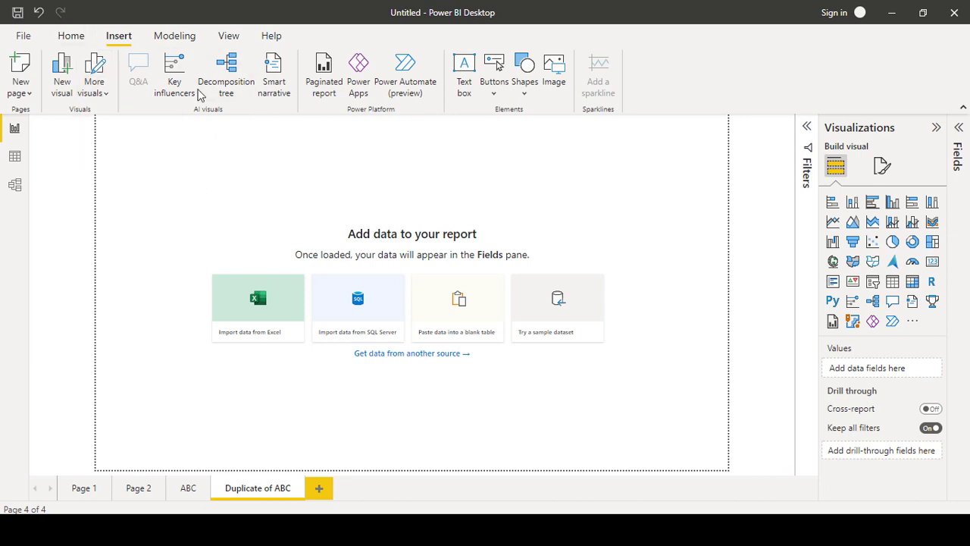
pyautogui.moveTo(174, 72)
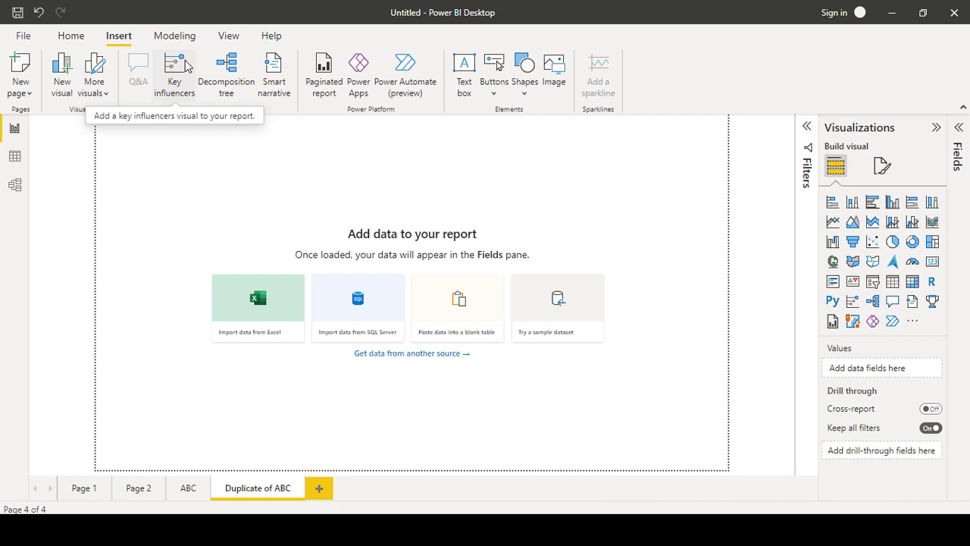
pyautogui.moveTo(226, 72)
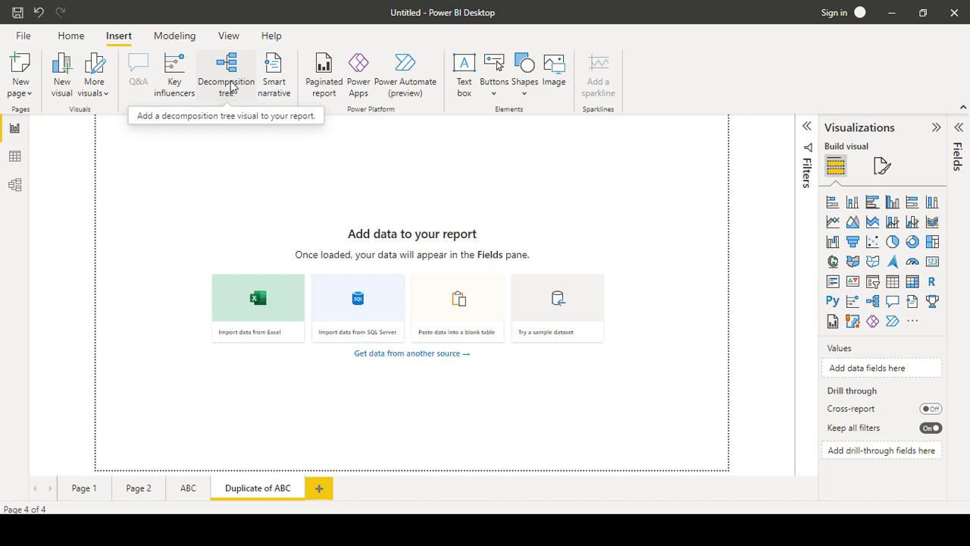
pyautogui.moveTo(273, 72)
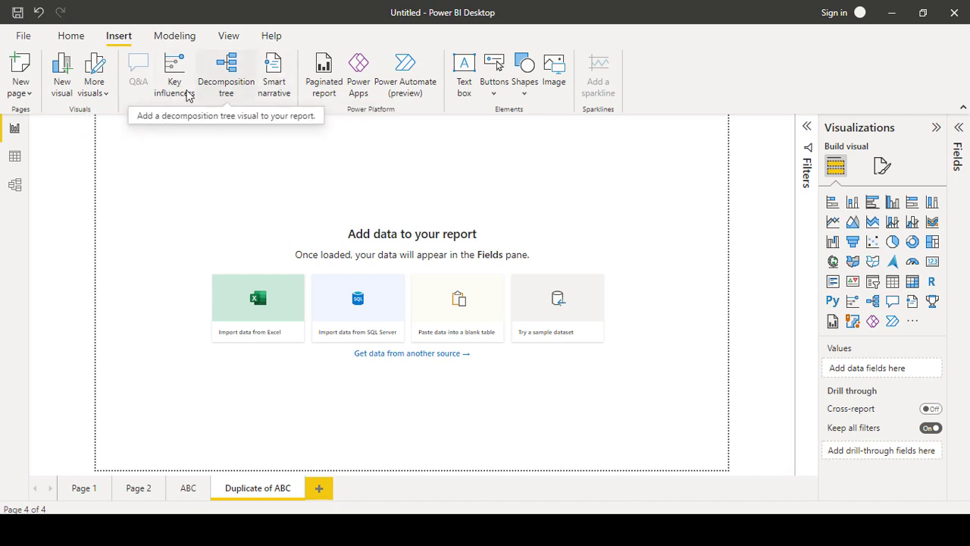
pyautogui.moveTo(231, 203)
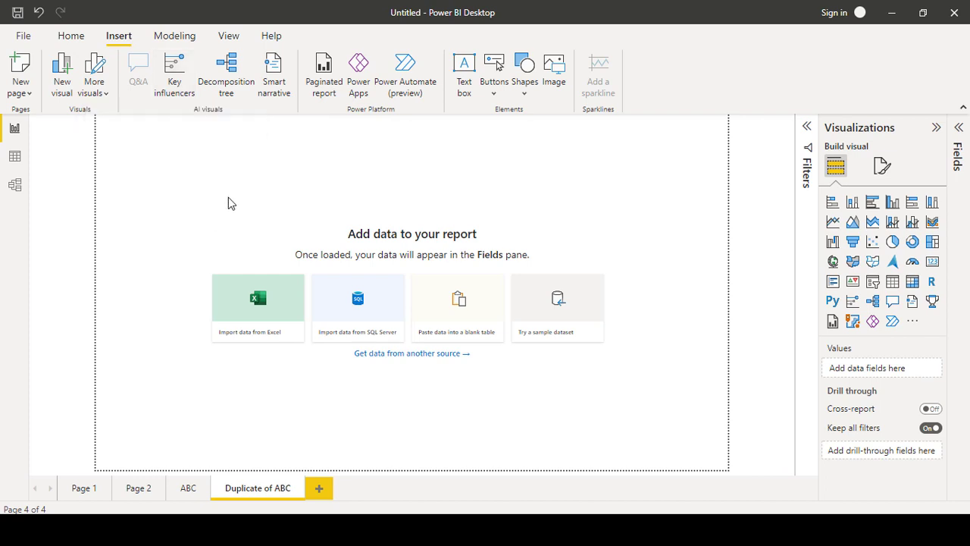
pyautogui.moveTo(257, 186)
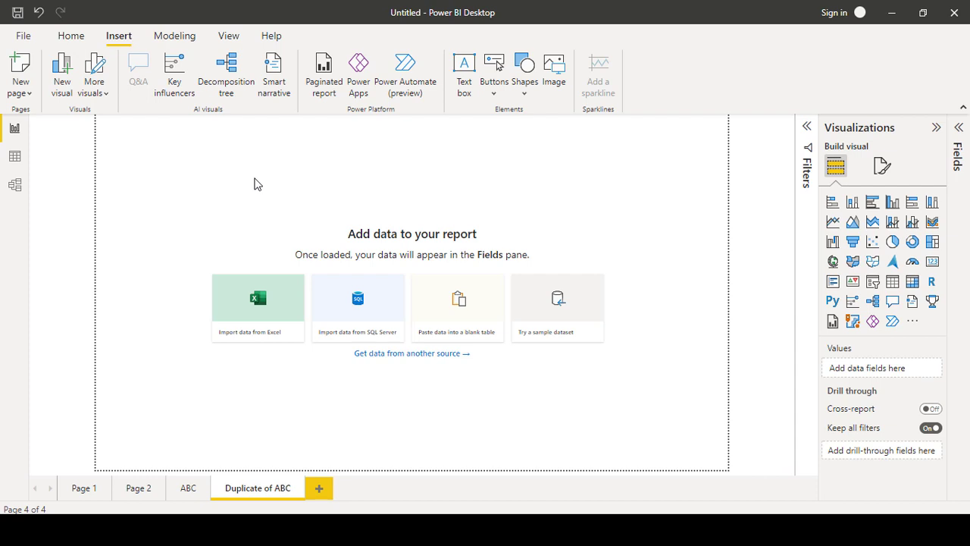
pyautogui.moveTo(175, 76)
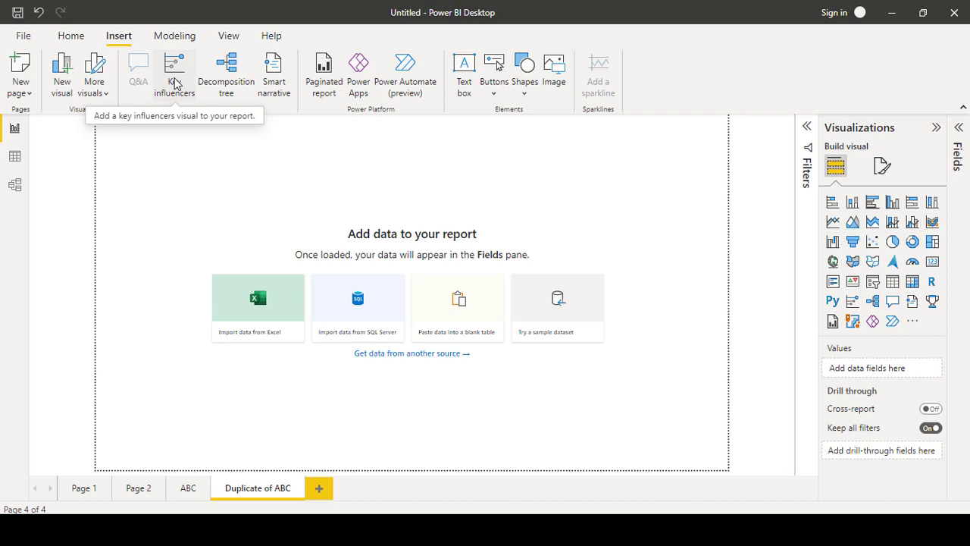
pyautogui.moveTo(180, 81)
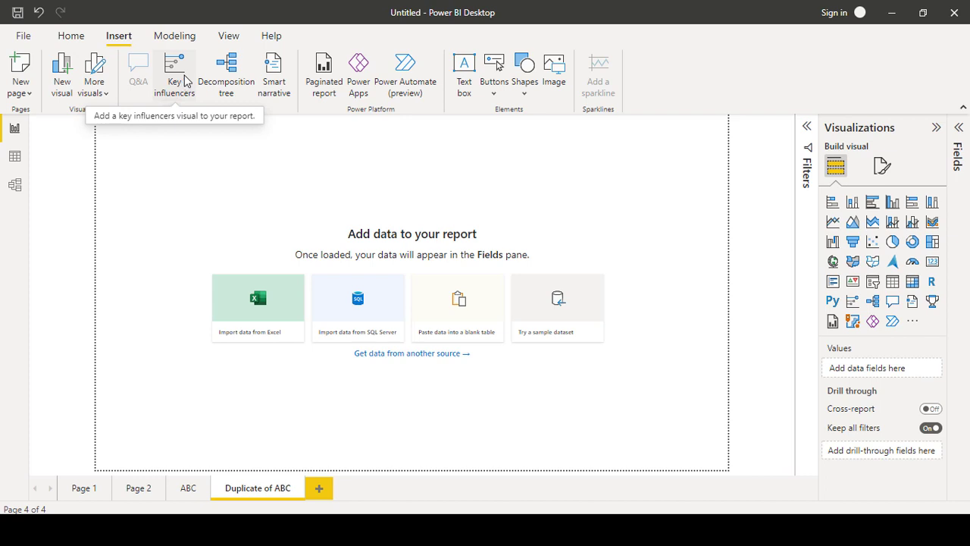
pyautogui.moveTo(174, 190)
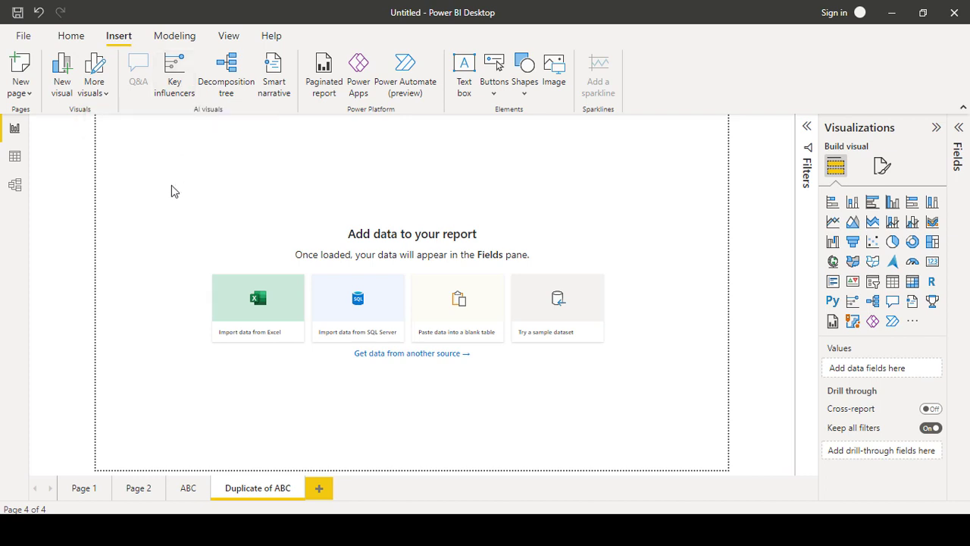
pyautogui.moveTo(175, 72)
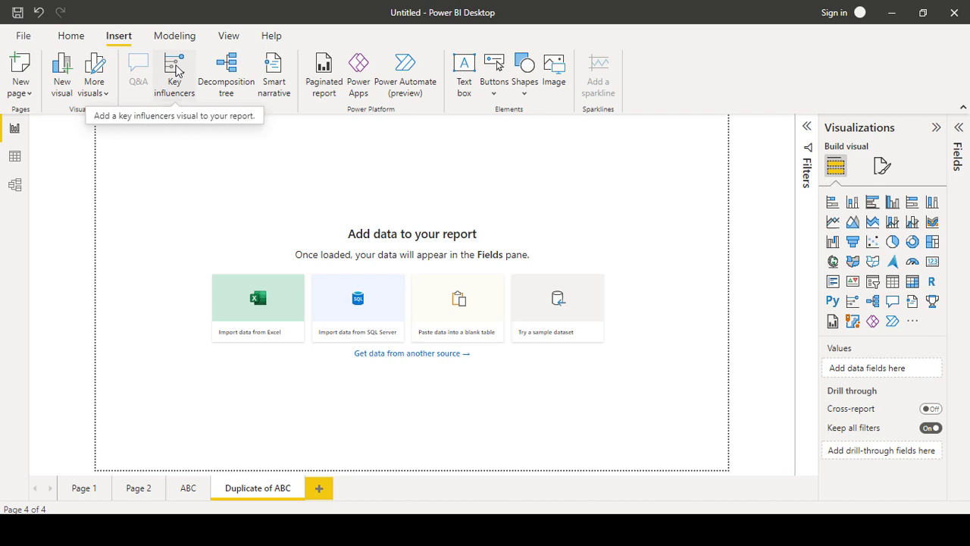
pyautogui.moveTo(196, 160)
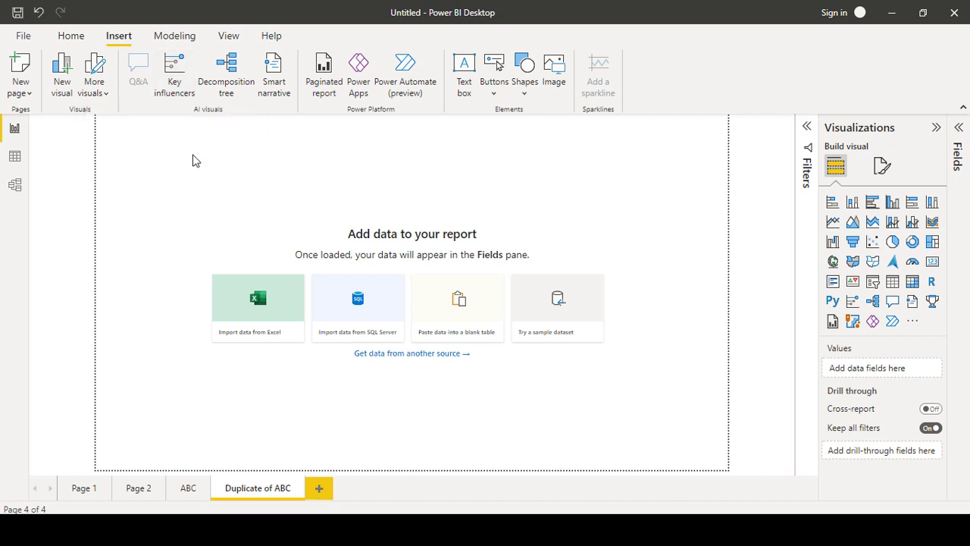
pyautogui.moveTo(324, 76)
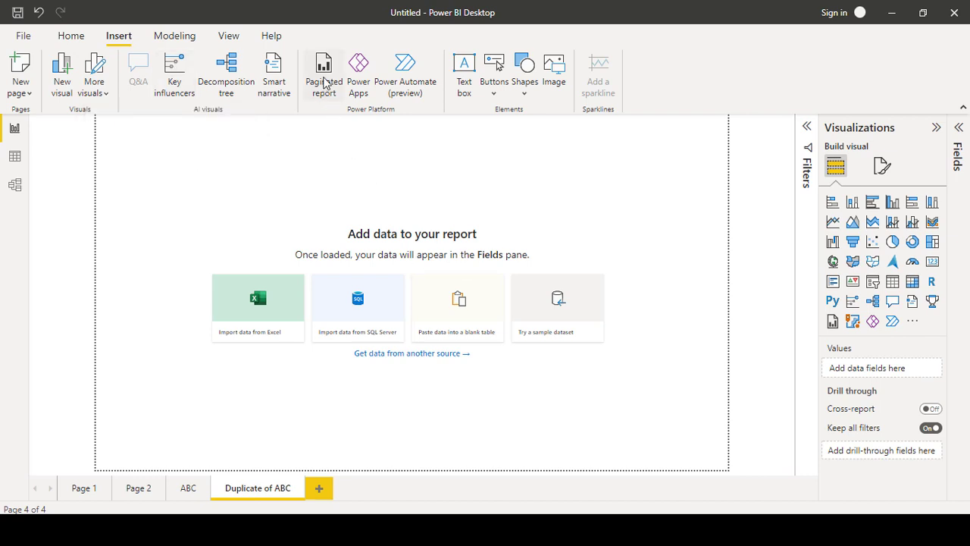
pyautogui.moveTo(324, 73)
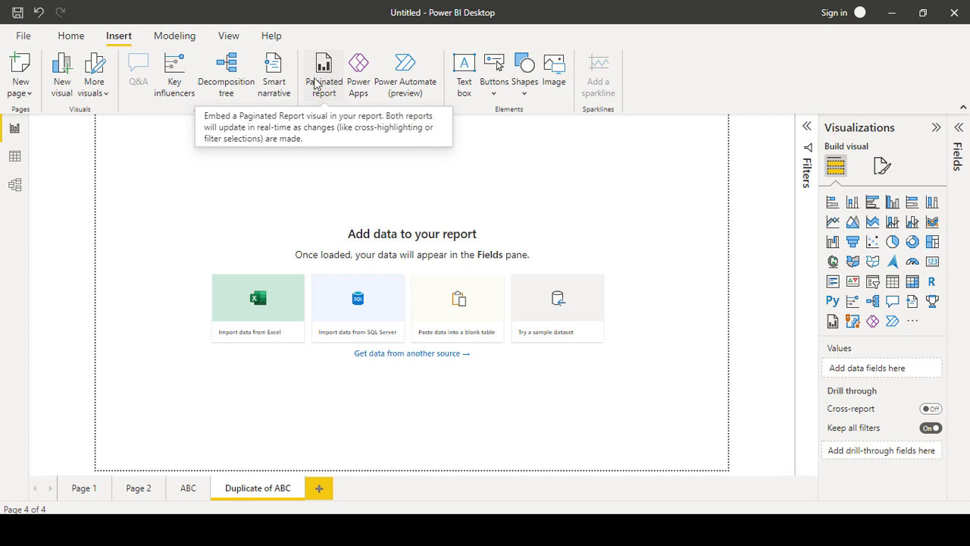
pyautogui.moveTo(337, 159)
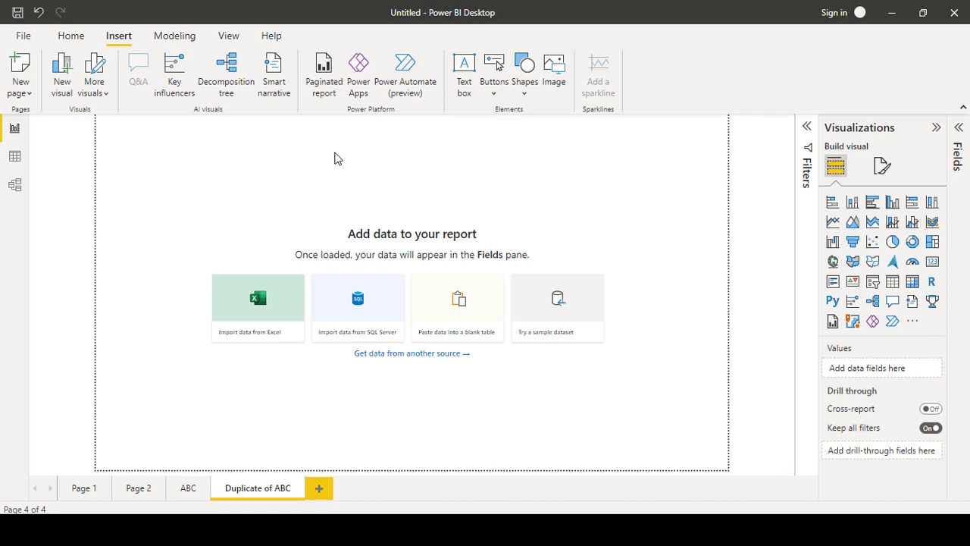
pyautogui.moveTo(331, 141)
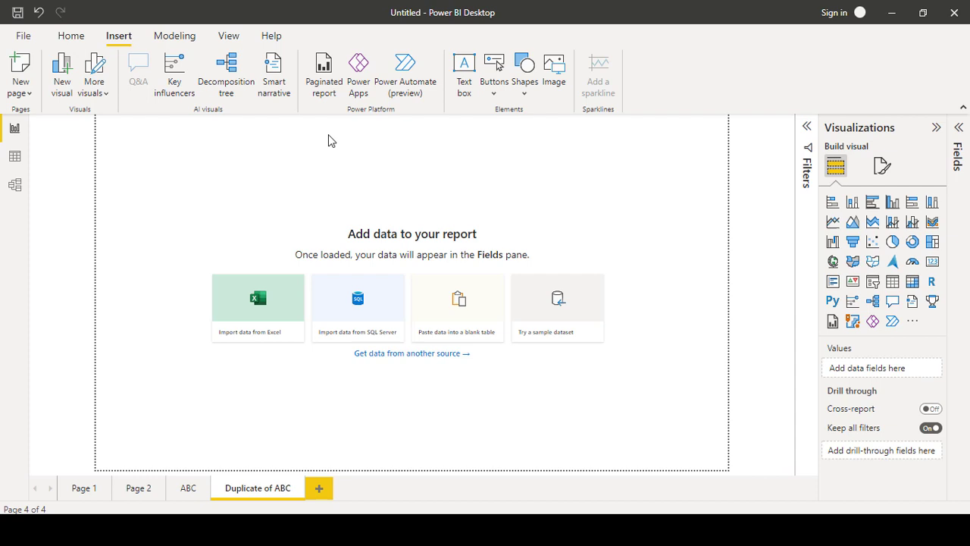
pyautogui.moveTo(323, 72)
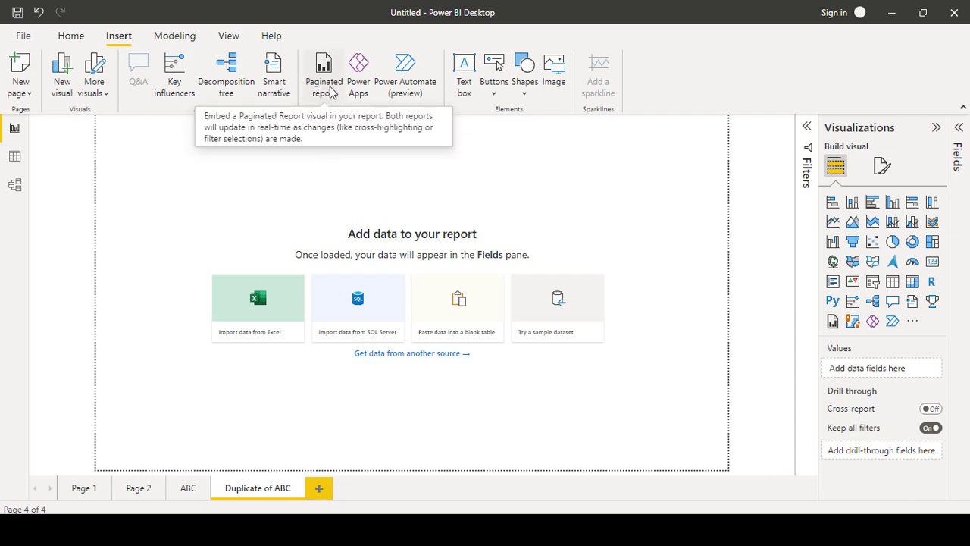
pyautogui.moveTo(350, 99)
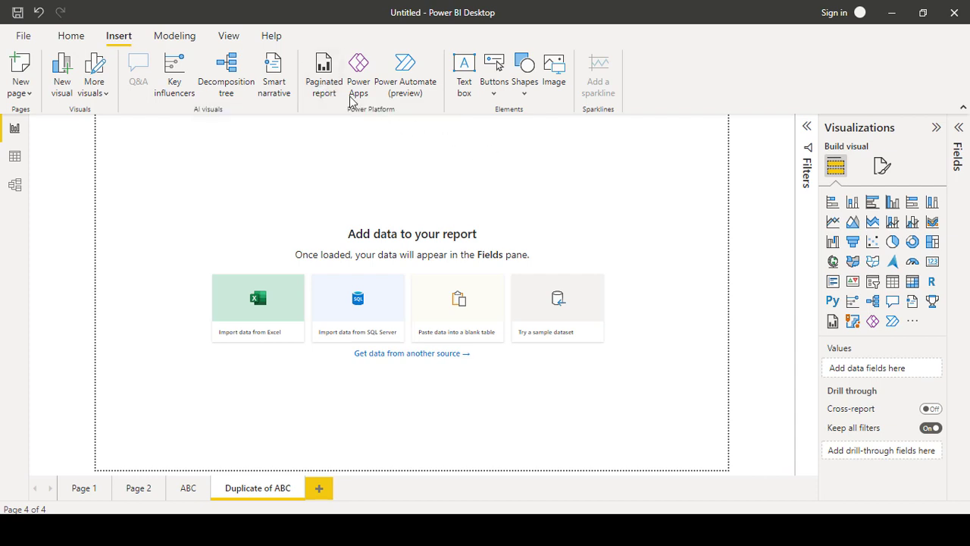
pyautogui.moveTo(405, 72)
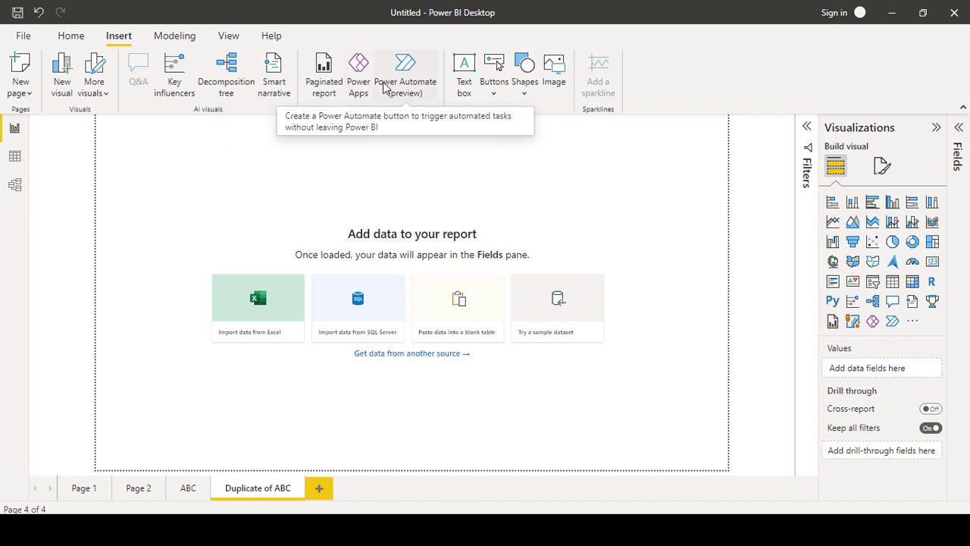
pyautogui.moveTo(404, 86)
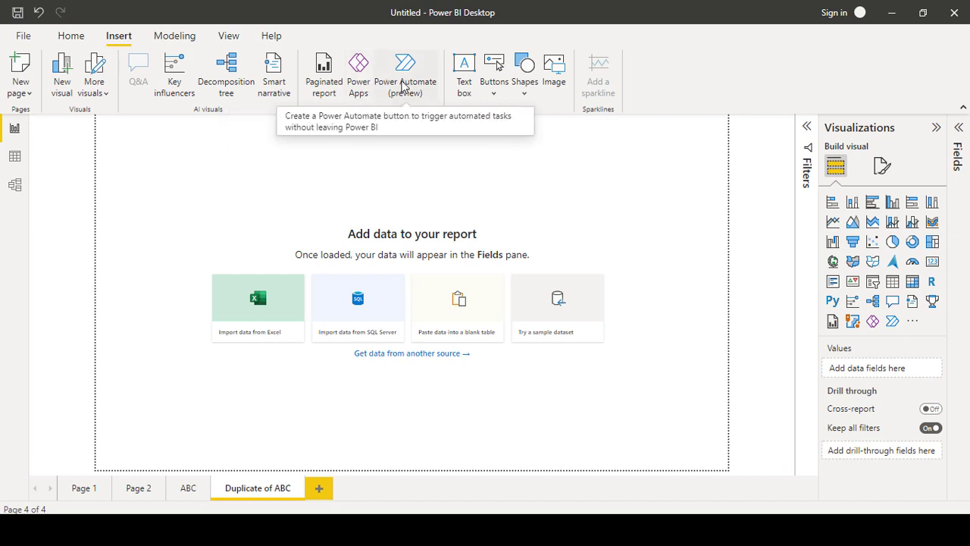
pyautogui.moveTo(358, 74)
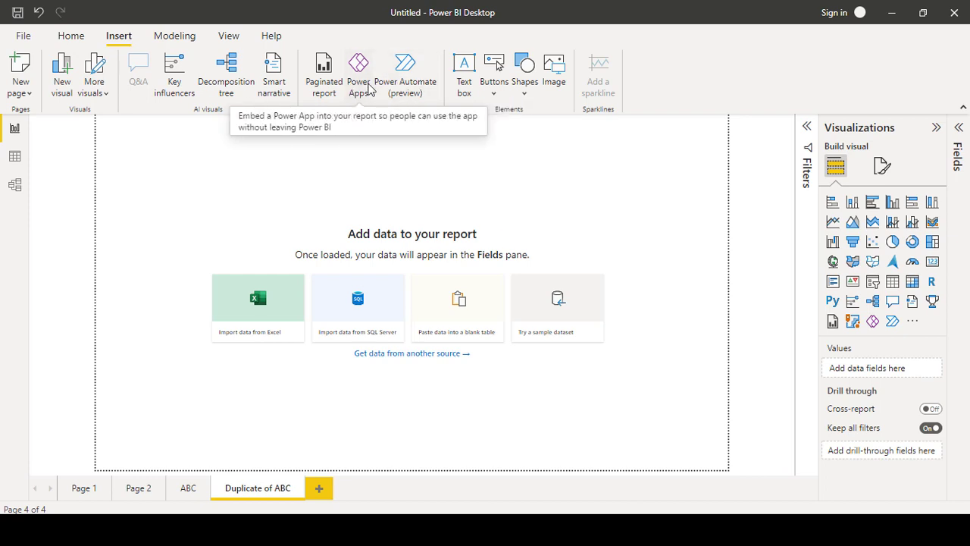
pyautogui.moveTo(405, 72)
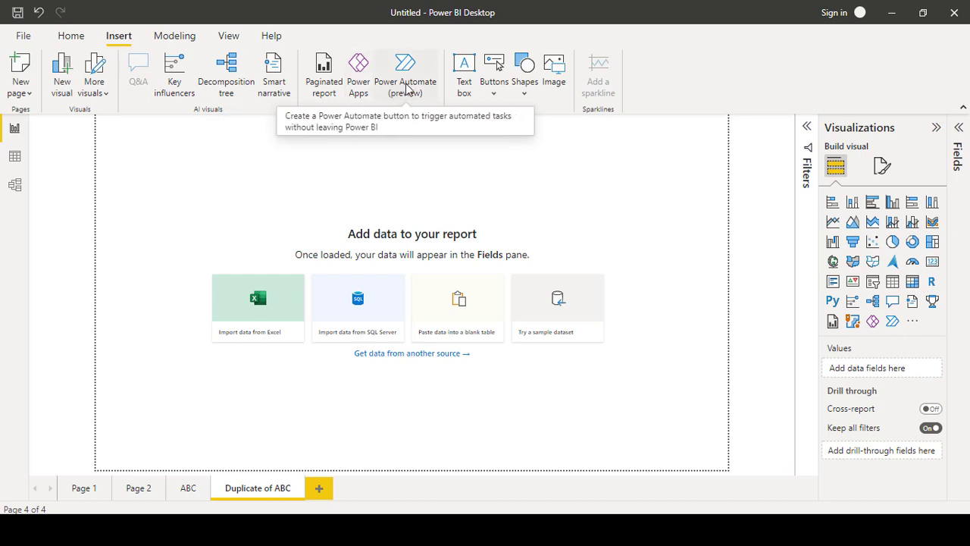
pyautogui.moveTo(358, 74)
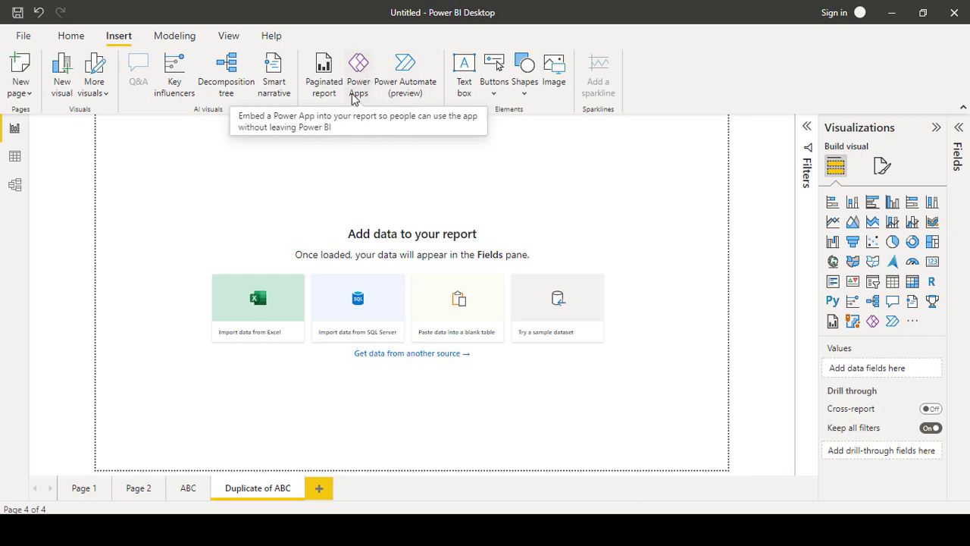
pyautogui.moveTo(405, 72)
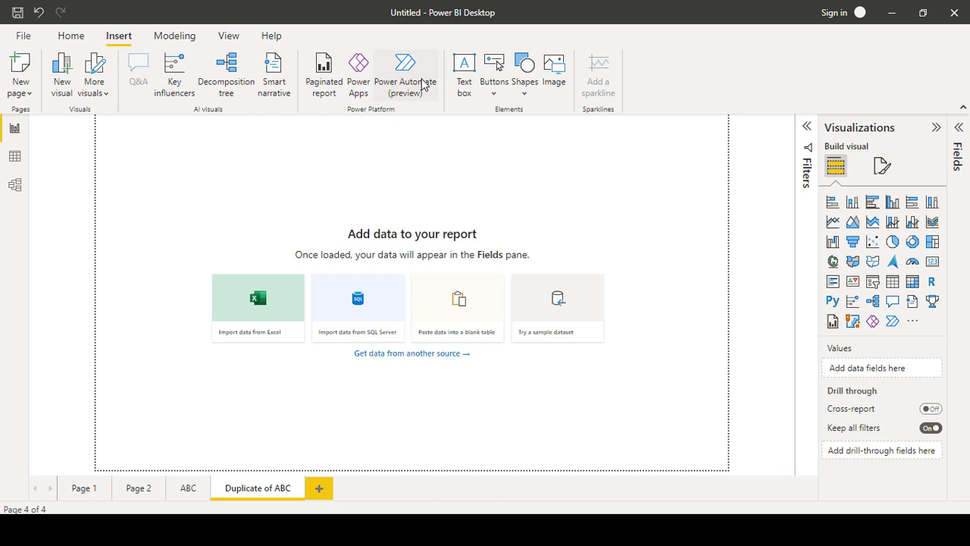
pyautogui.moveTo(456, 209)
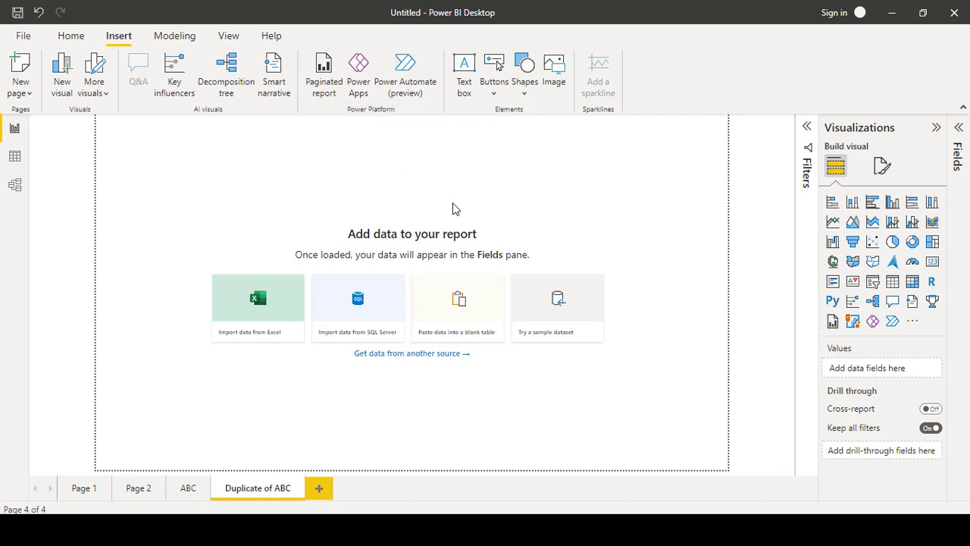
pyautogui.moveTo(532, 167)
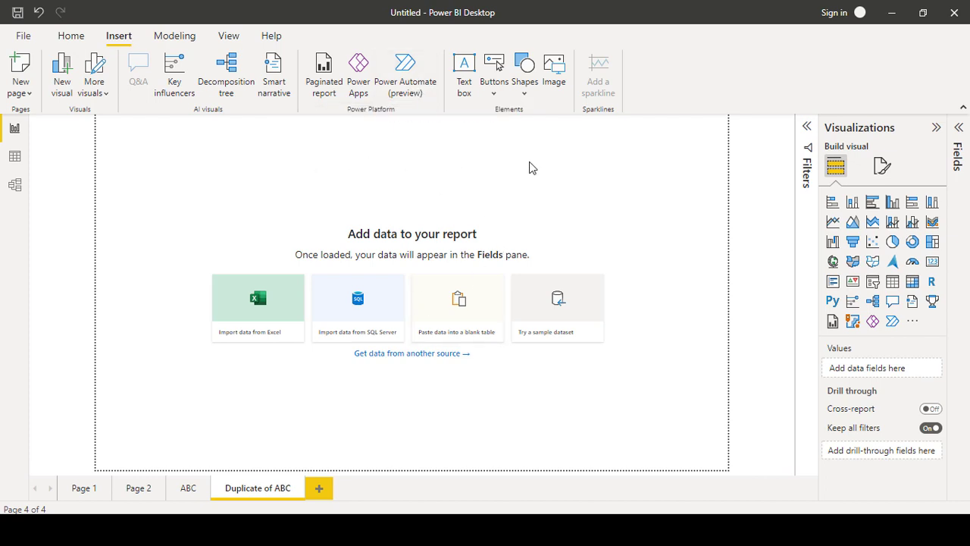
pyautogui.moveTo(357, 72)
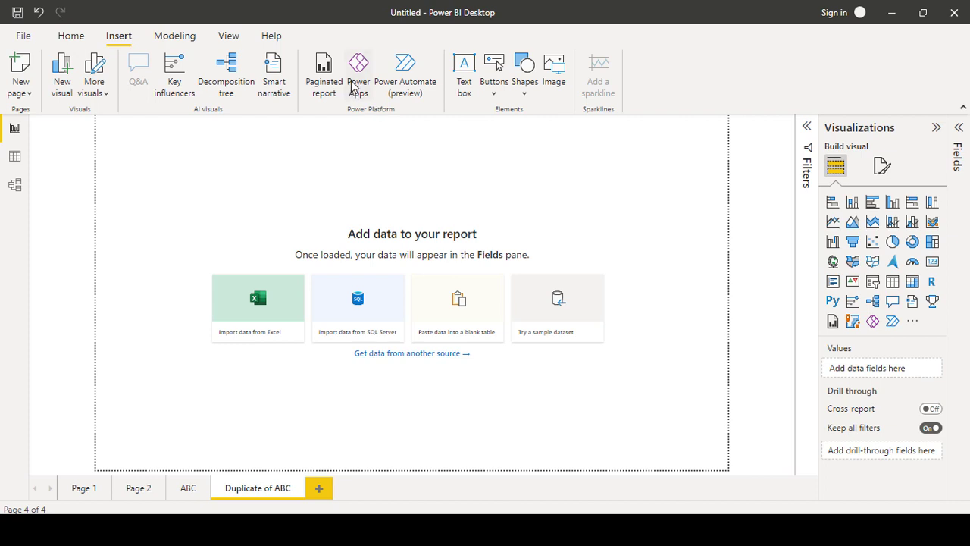
pyautogui.moveTo(489, 114)
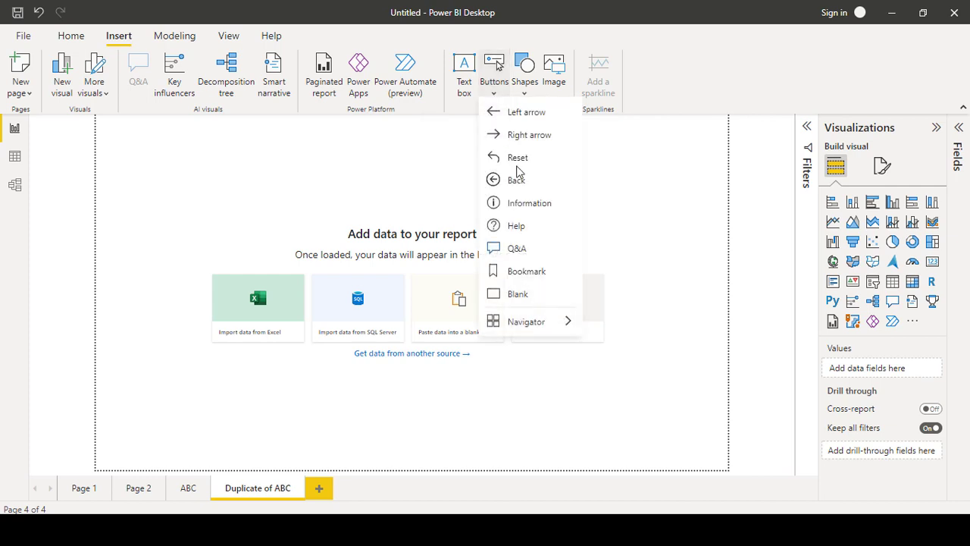
pyautogui.moveTo(516, 185)
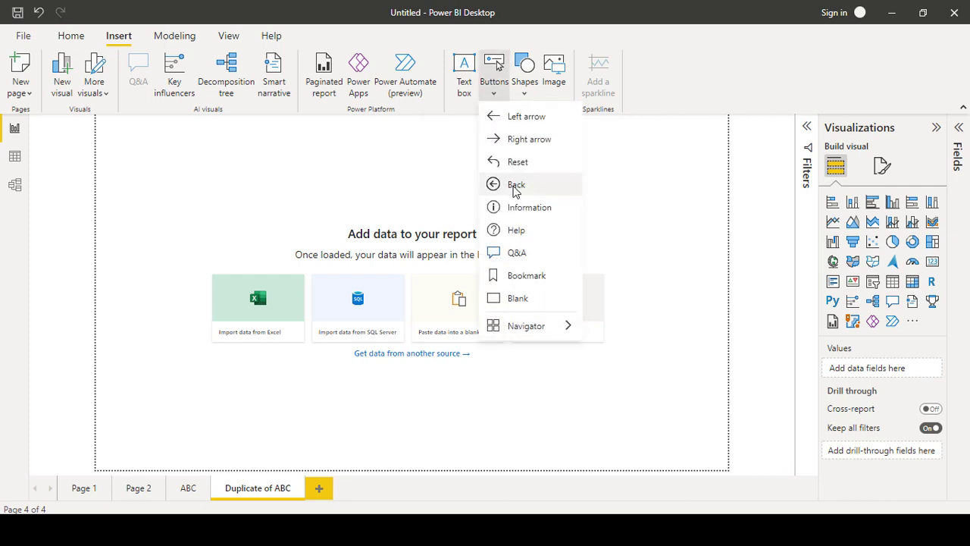
pyautogui.moveTo(464, 211)
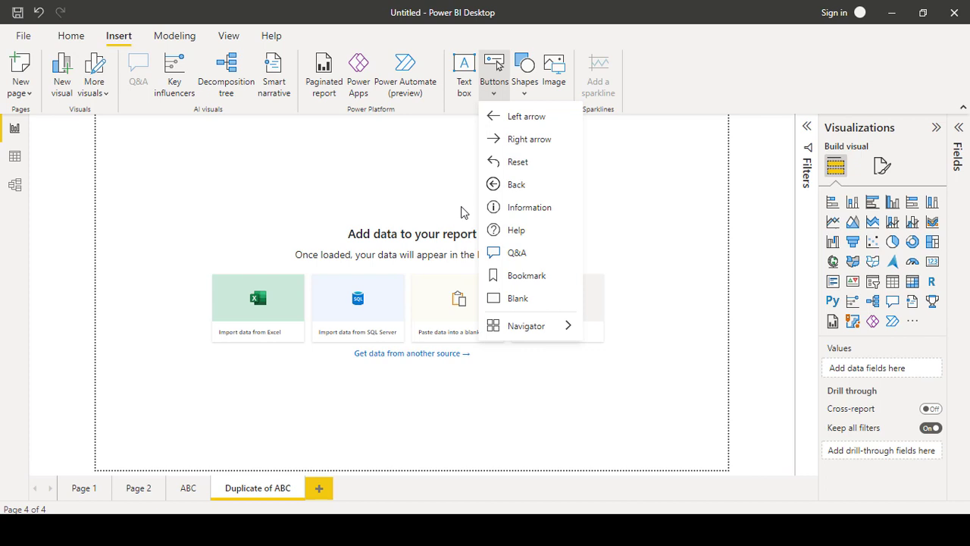
pyautogui.moveTo(516, 184)
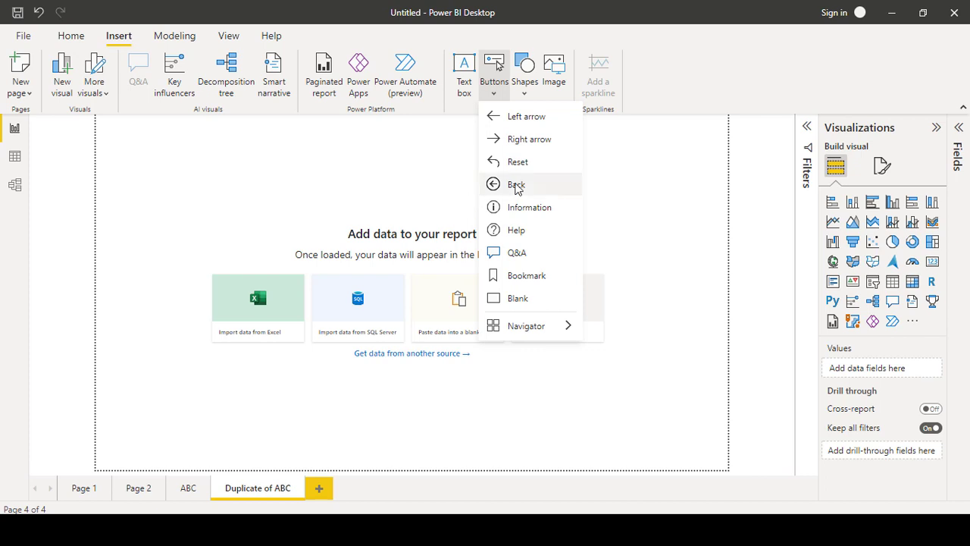
# Step: Insert a Back button from the Buttons menu onto the Duplicate of ABC page
pyautogui.click(516, 185)
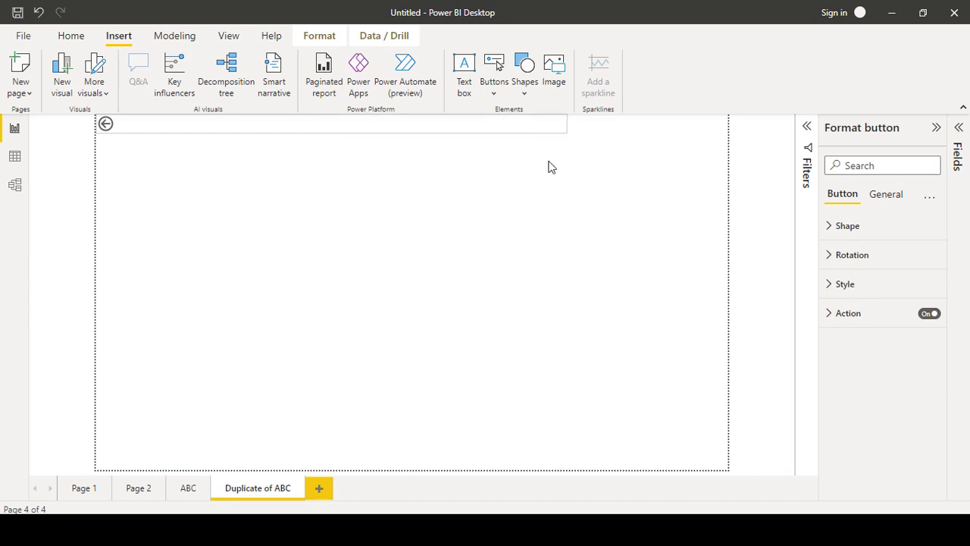
# Step: Drag the Back button to the page's top-right corner and expand its Action settings
pyautogui.click(114, 124)
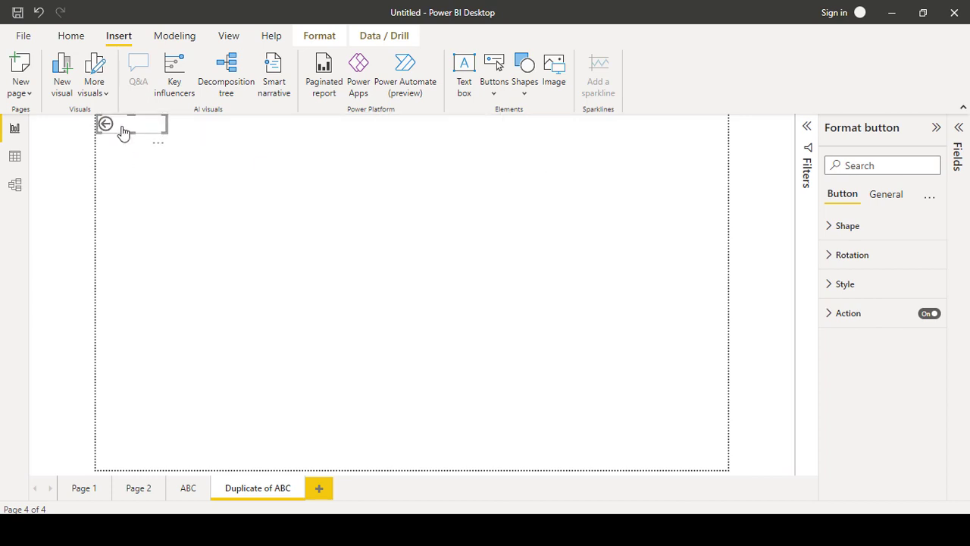
pyautogui.moveTo(129, 123); pyautogui.dragTo(679, 132)
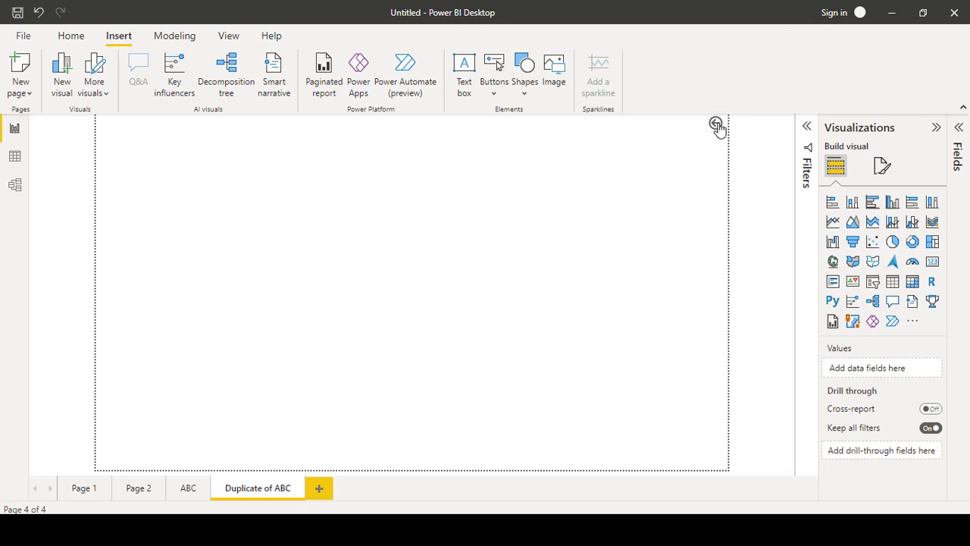
pyautogui.click(716, 126)
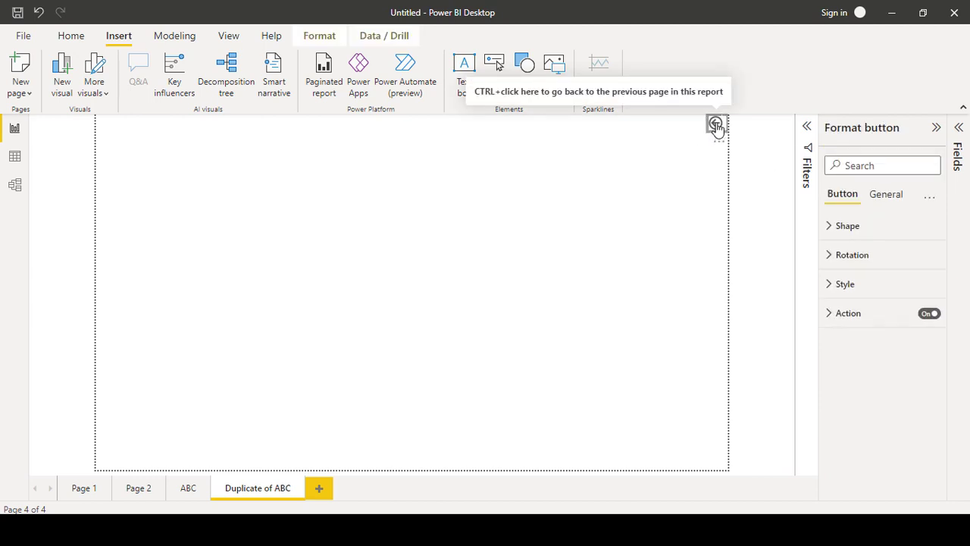
pyautogui.click(848, 312)
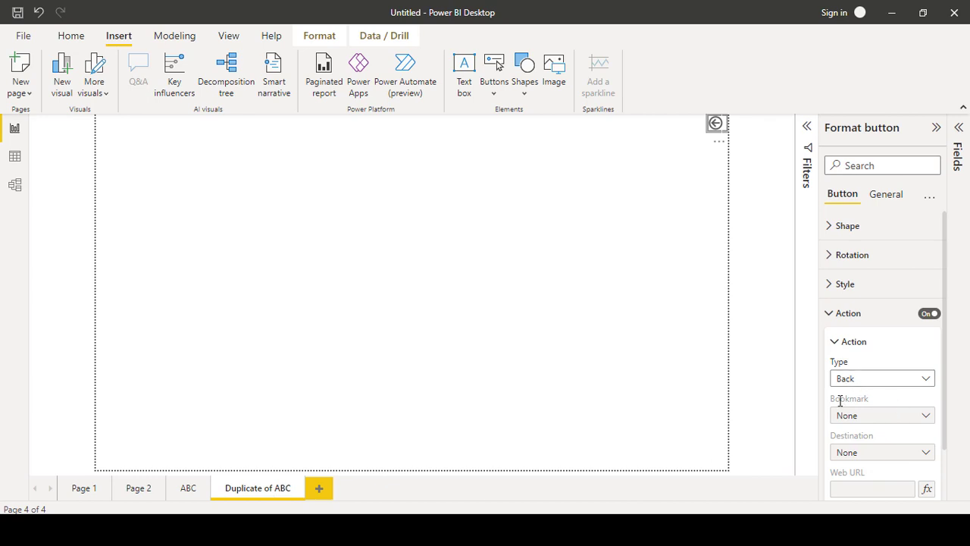
# Step: Change the Back button's action type from Back to Page navigation
pyautogui.click(835, 341)
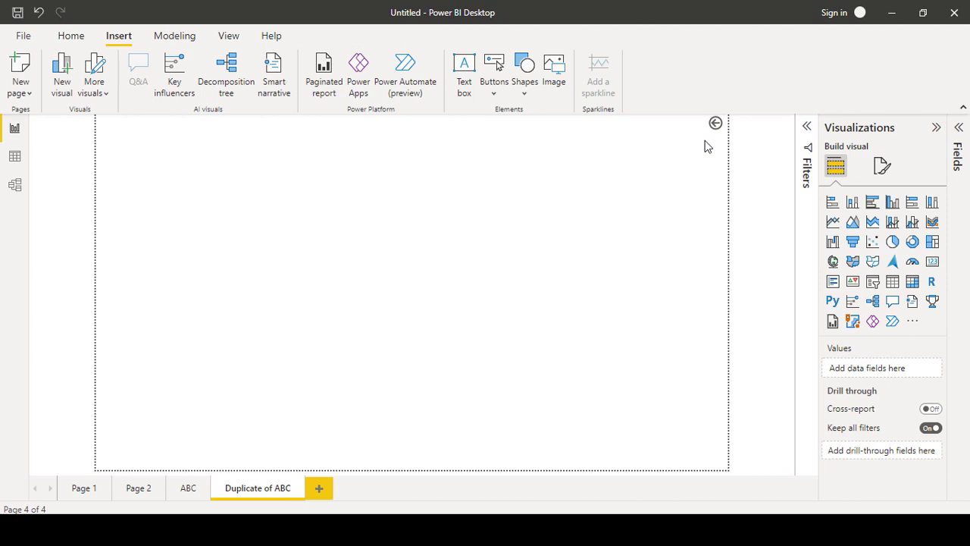
pyautogui.click(715, 123)
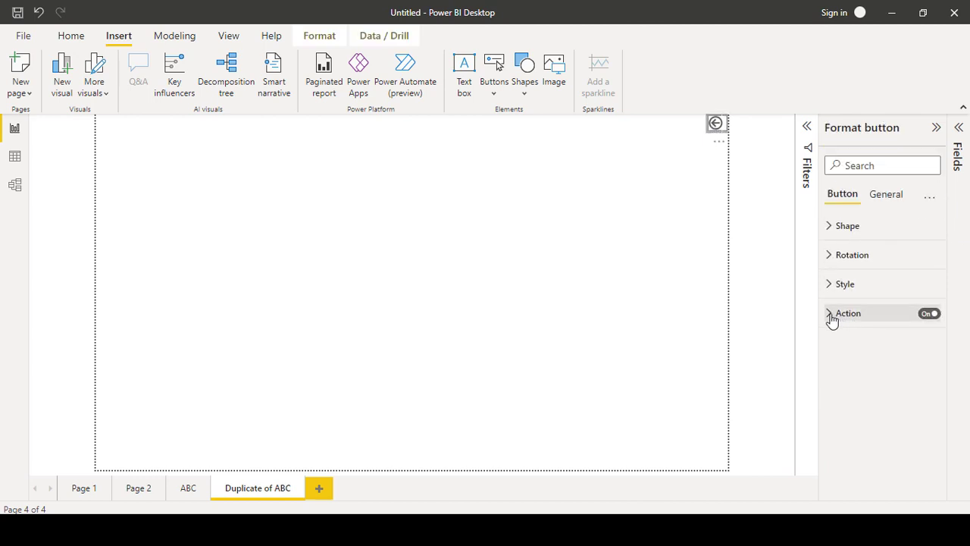
pyautogui.click(829, 313)
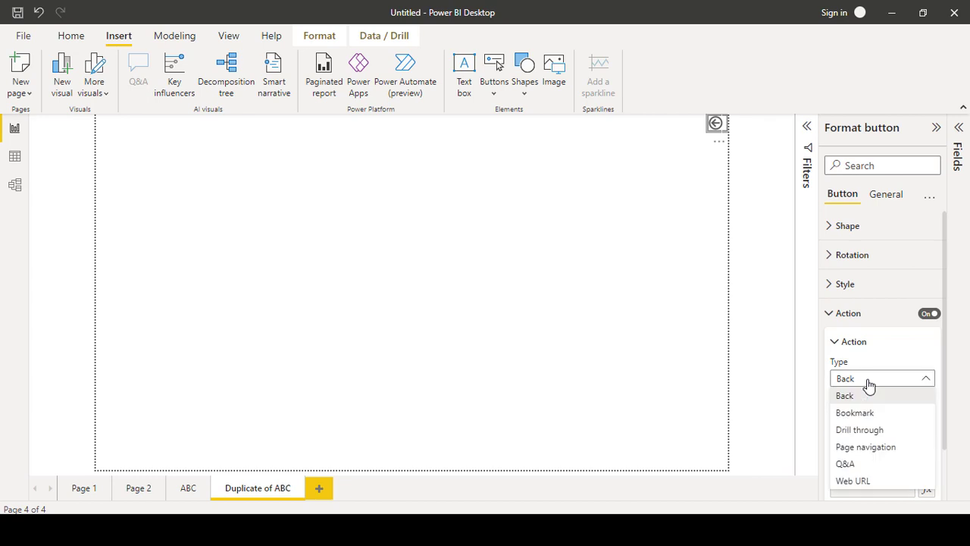
pyautogui.moveTo(866, 447)
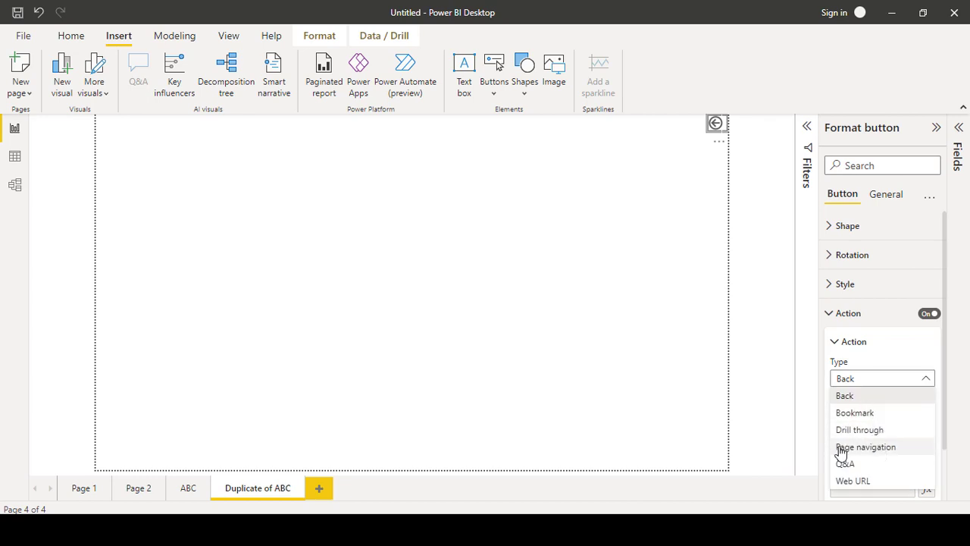
pyautogui.moveTo(875, 448)
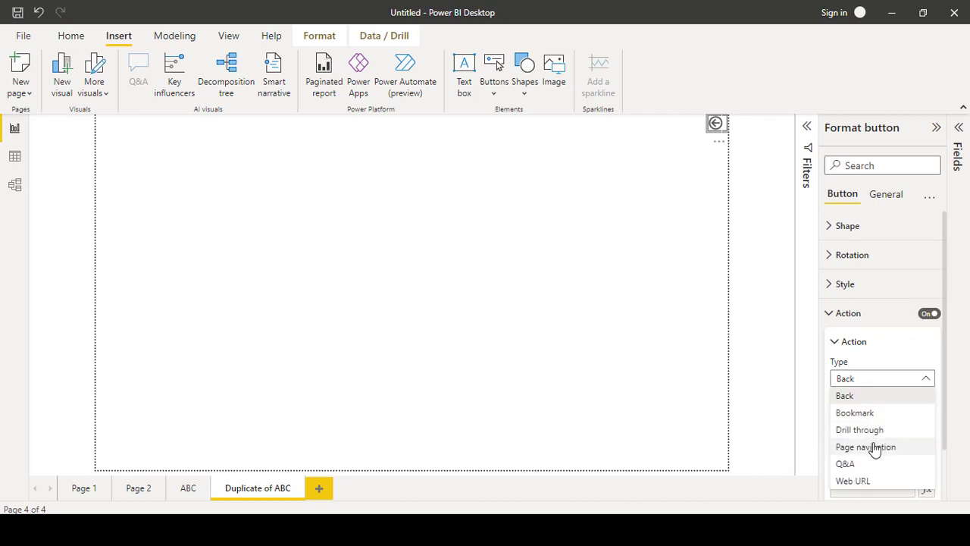
pyautogui.click(866, 447)
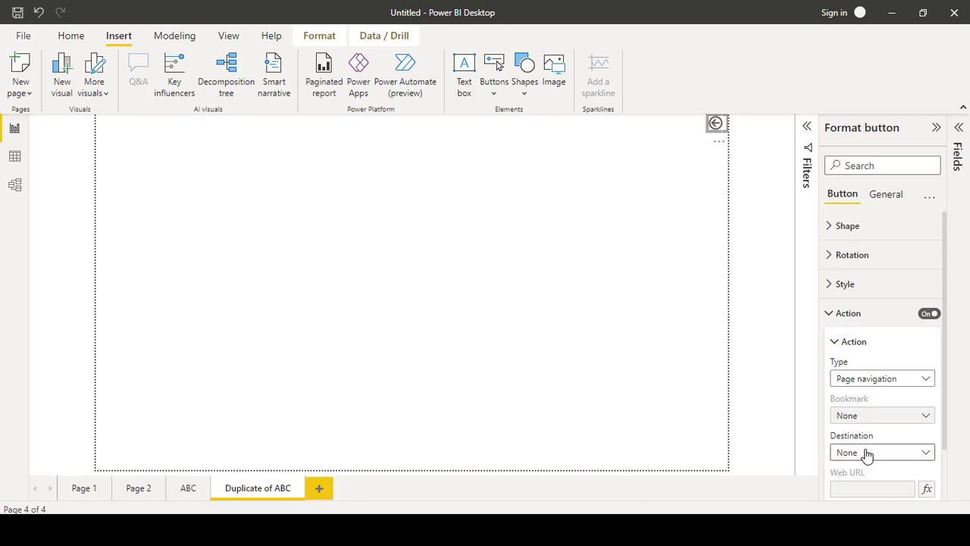
pyautogui.moveTo(834, 446)
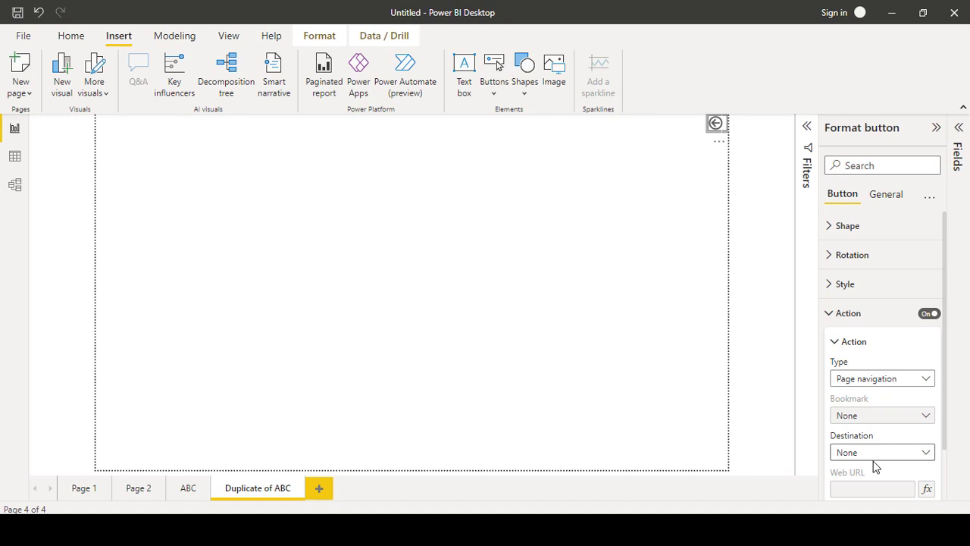
pyautogui.click(882, 452)
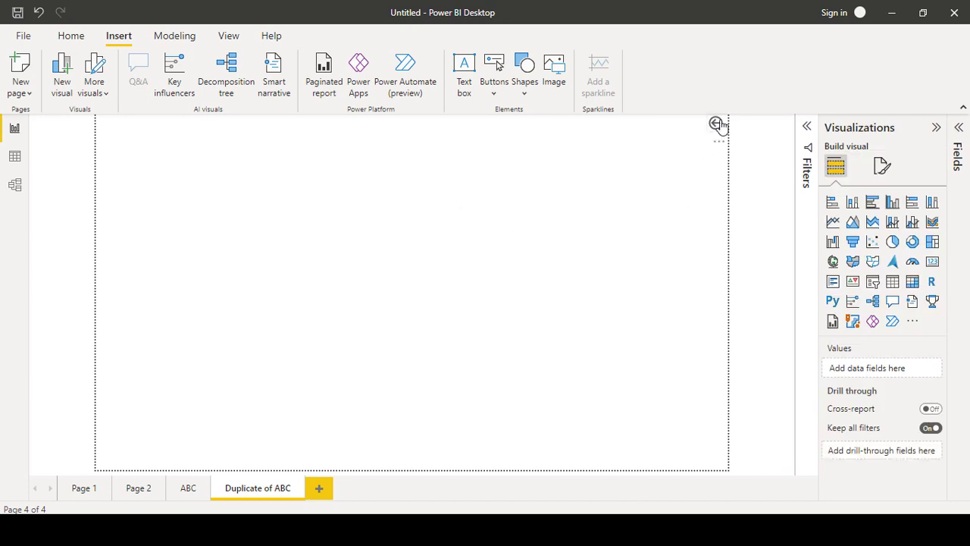
pyautogui.click(188, 488)
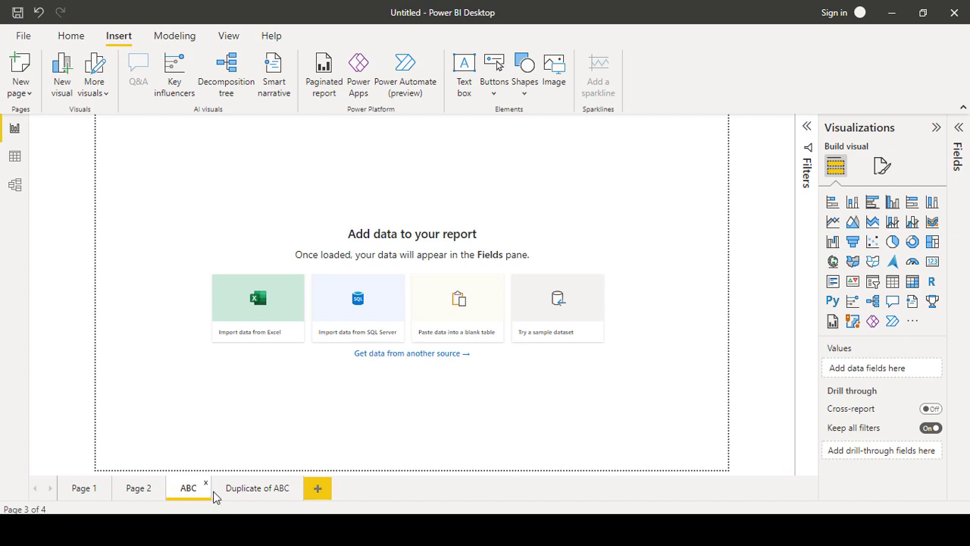
pyautogui.moveTo(695, 127)
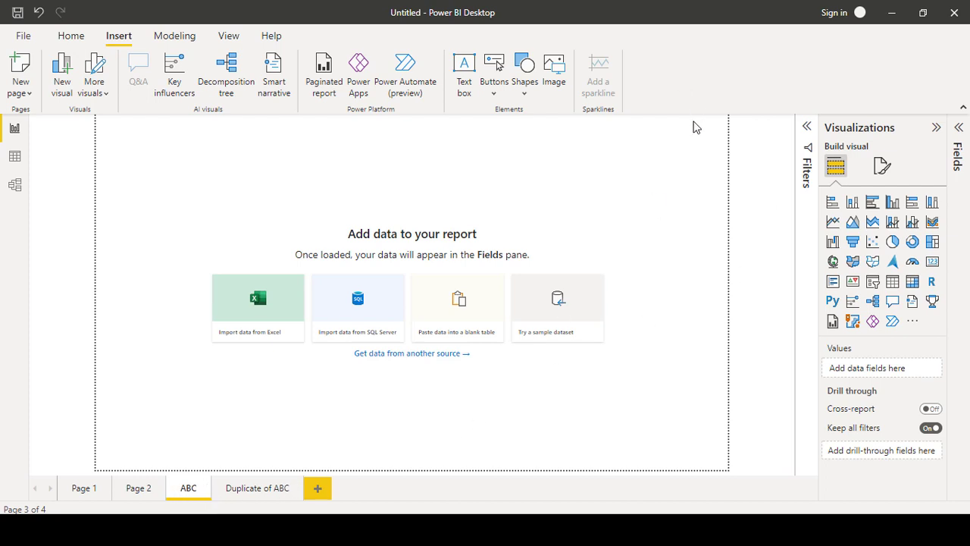
pyautogui.moveTo(725, 141)
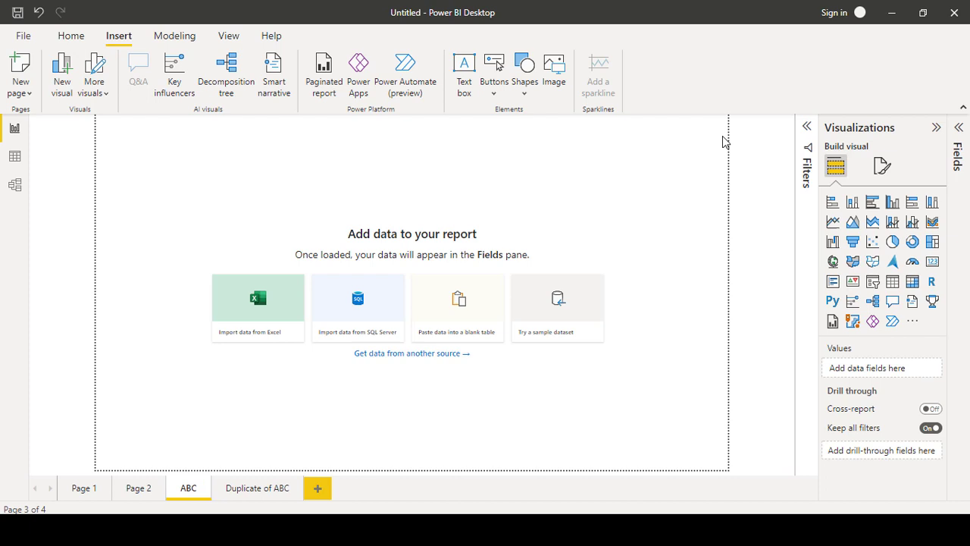
pyautogui.moveTo(507, 139)
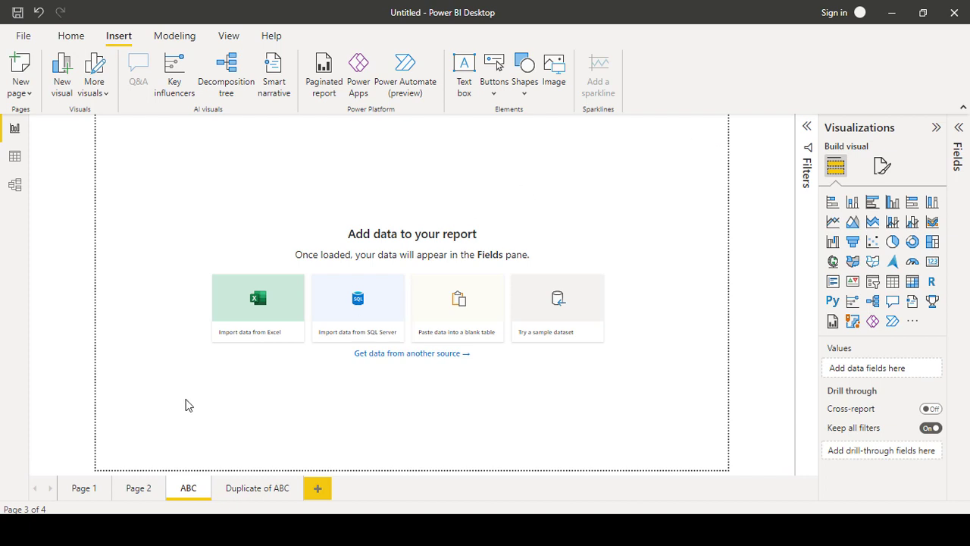
# Step: Switch to Page 1, showing the Sales Report - FY2021 title
pyautogui.click(84, 488)
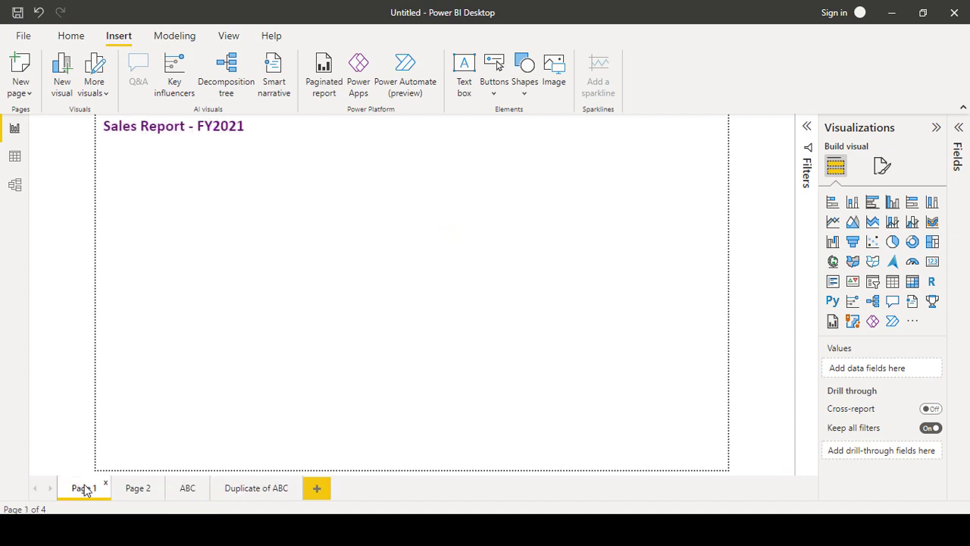
pyautogui.moveTo(501, 91)
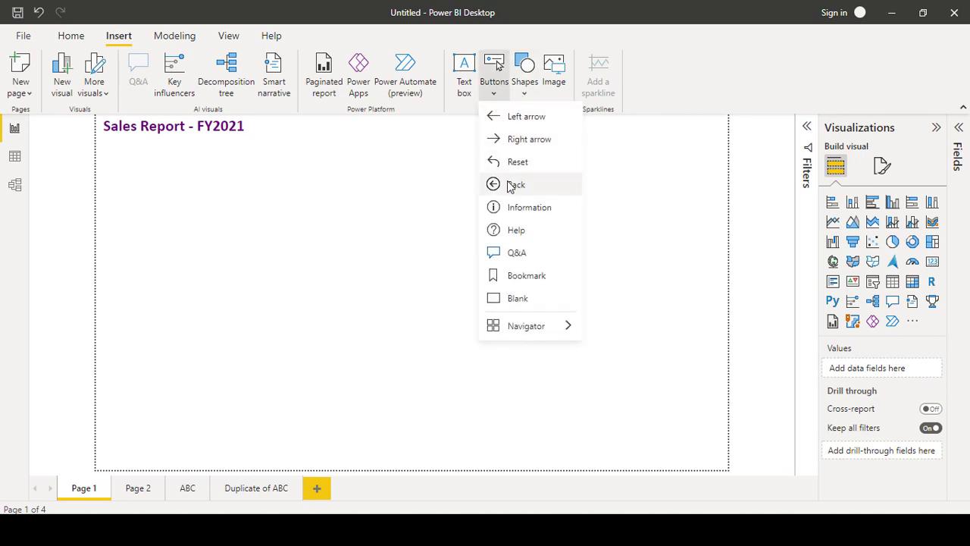
pyautogui.moveTo(529, 139)
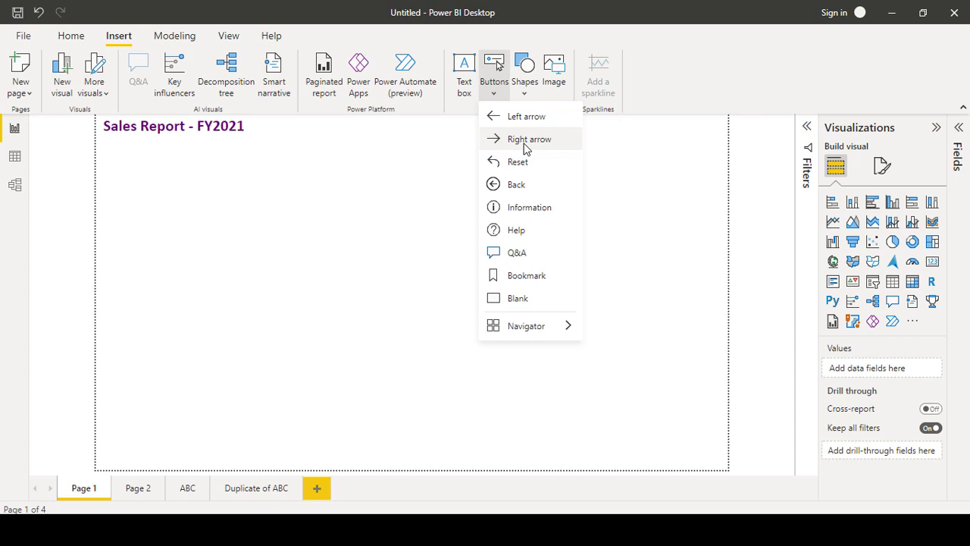
pyautogui.moveTo(519, 230)
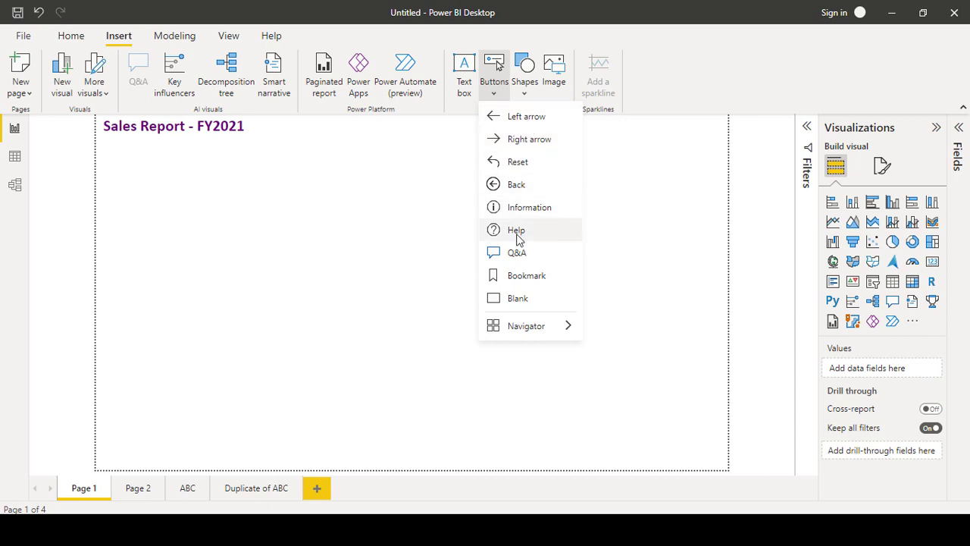
pyautogui.moveTo(519, 296)
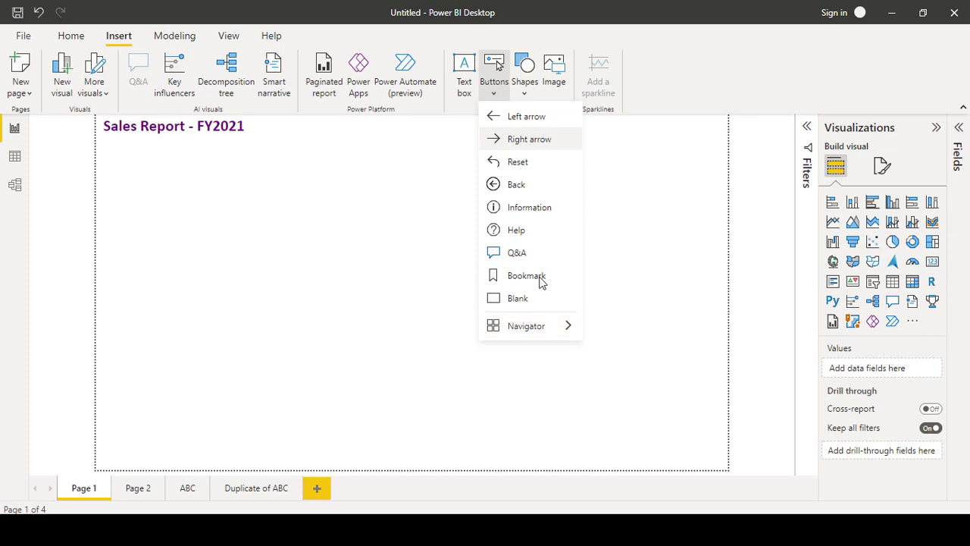
pyautogui.moveTo(535, 138)
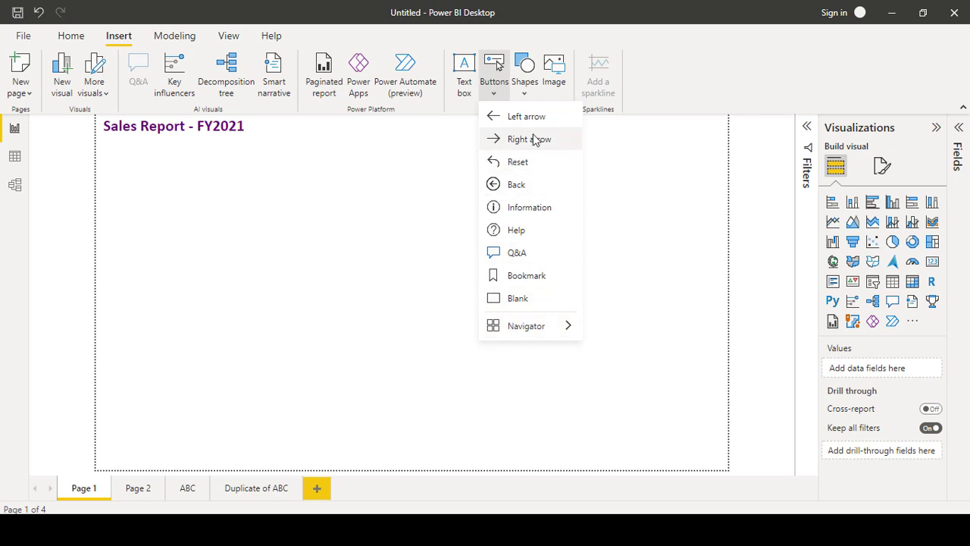
pyautogui.moveTo(530, 342)
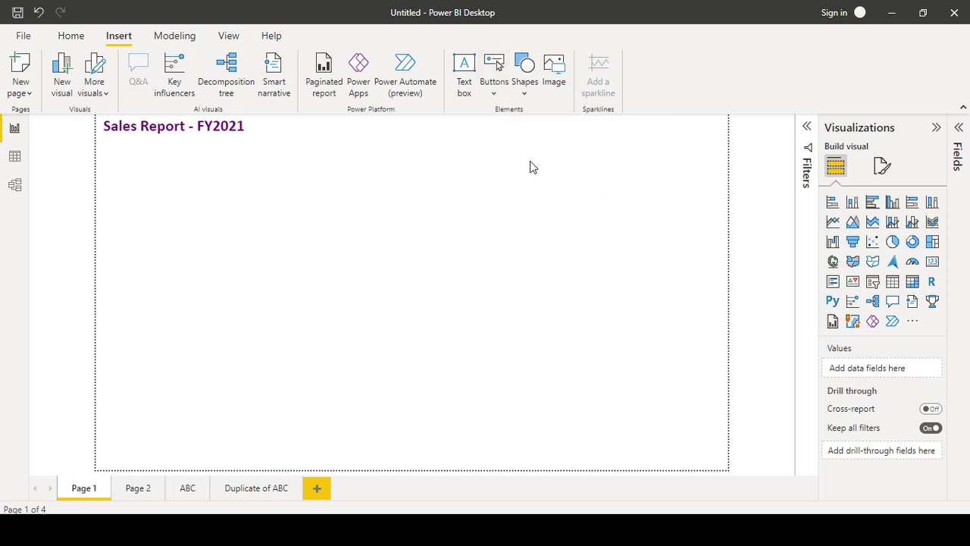
pyautogui.click(524, 72)
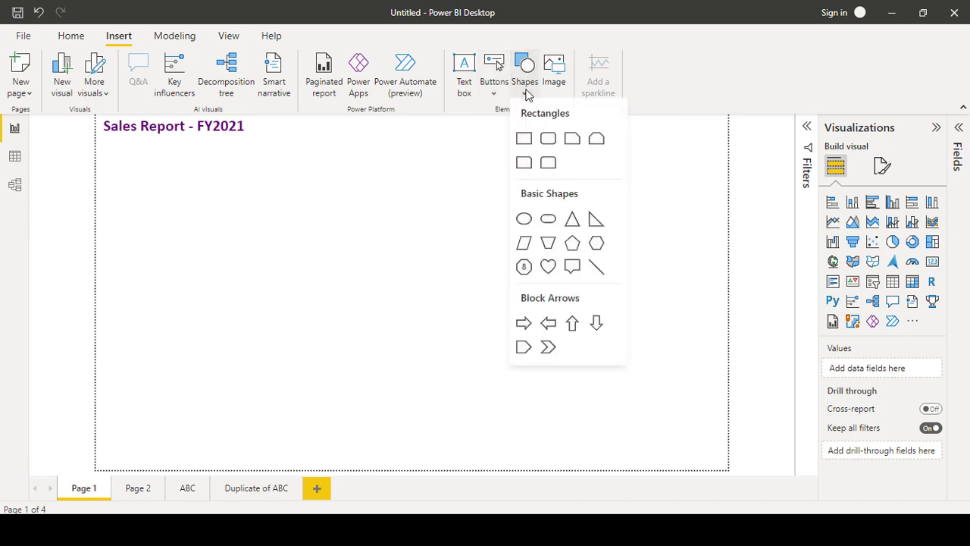
pyautogui.moveTo(524, 221)
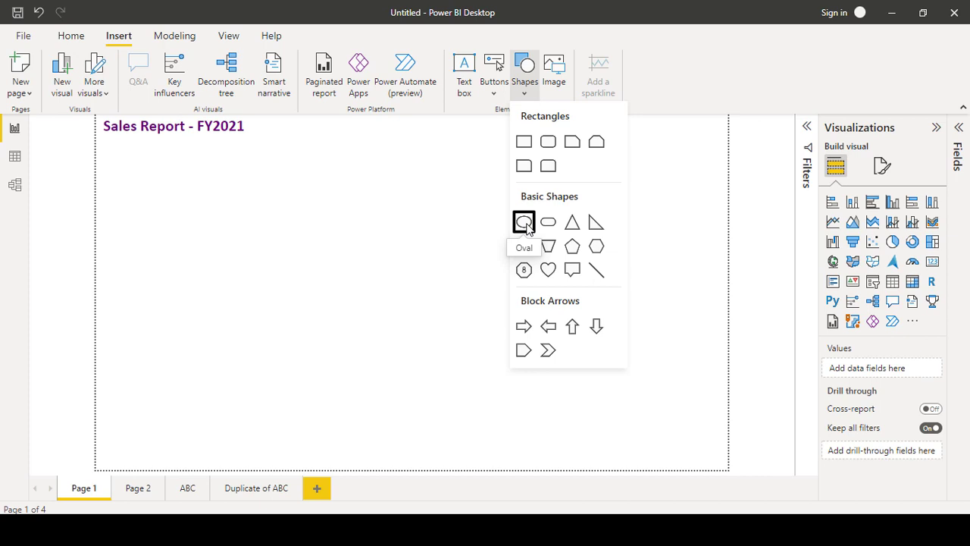
pyautogui.moveTo(548, 142)
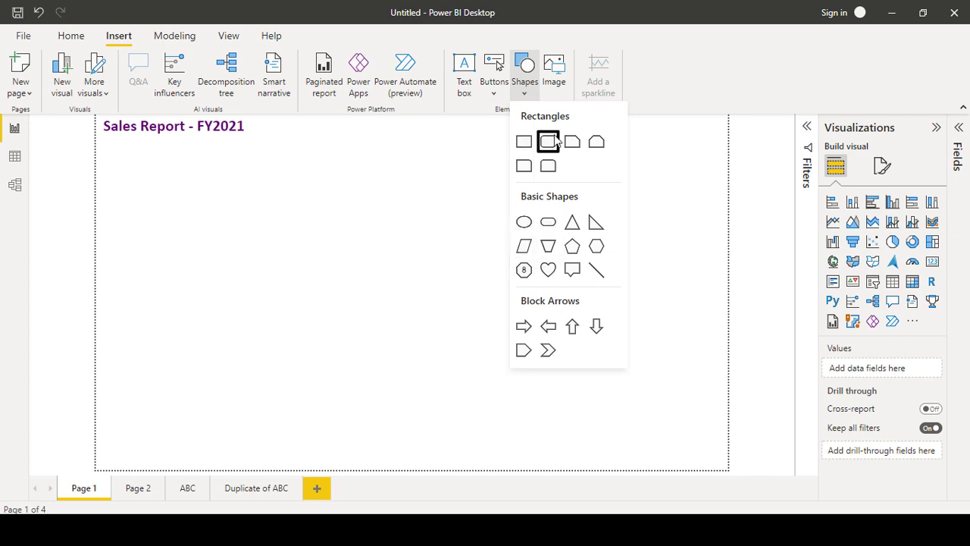
pyautogui.moveTo(524, 326)
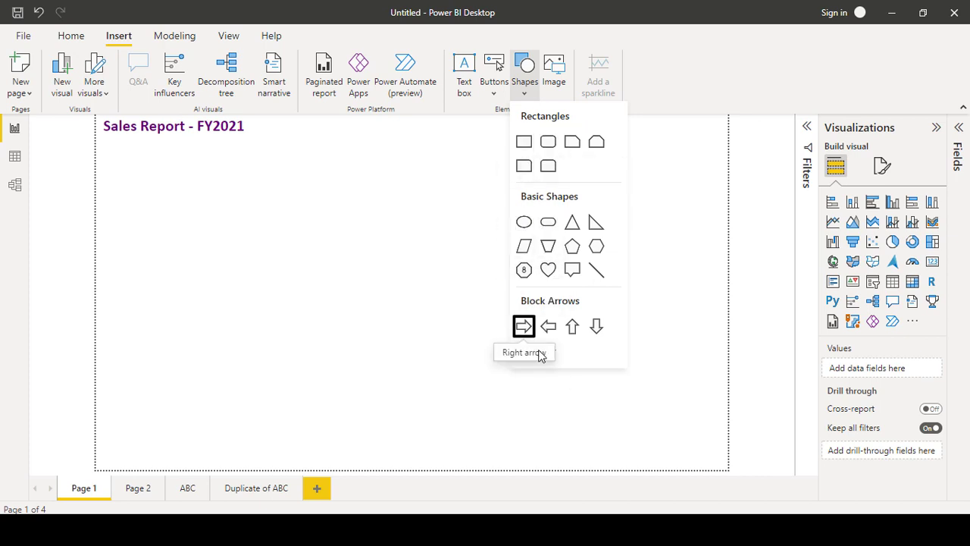
pyautogui.moveTo(523, 326)
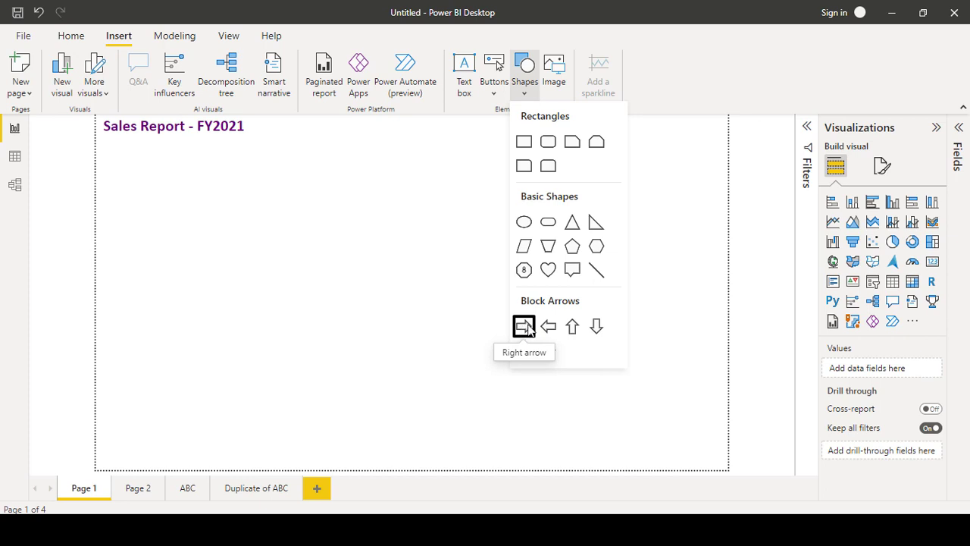
pyautogui.moveTo(670, 218)
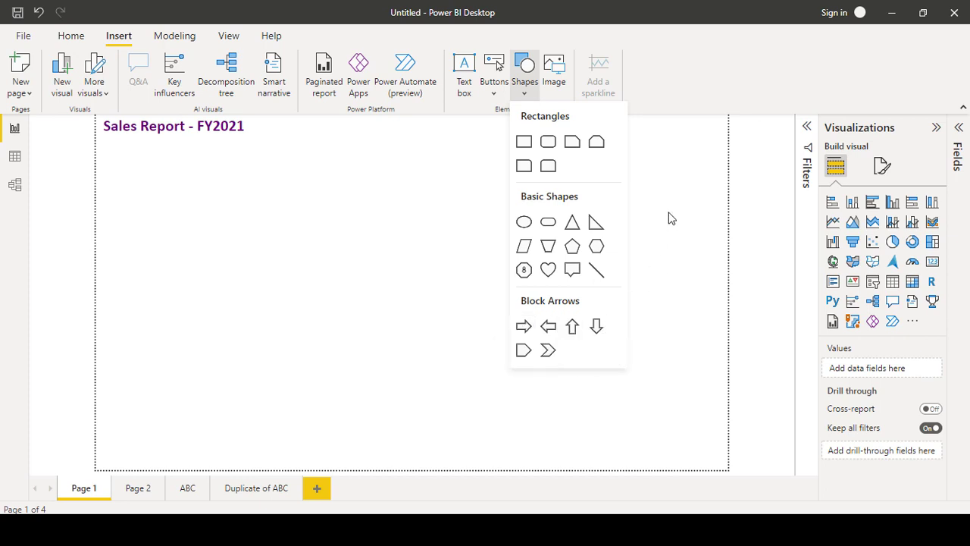
pyautogui.moveTo(554, 72)
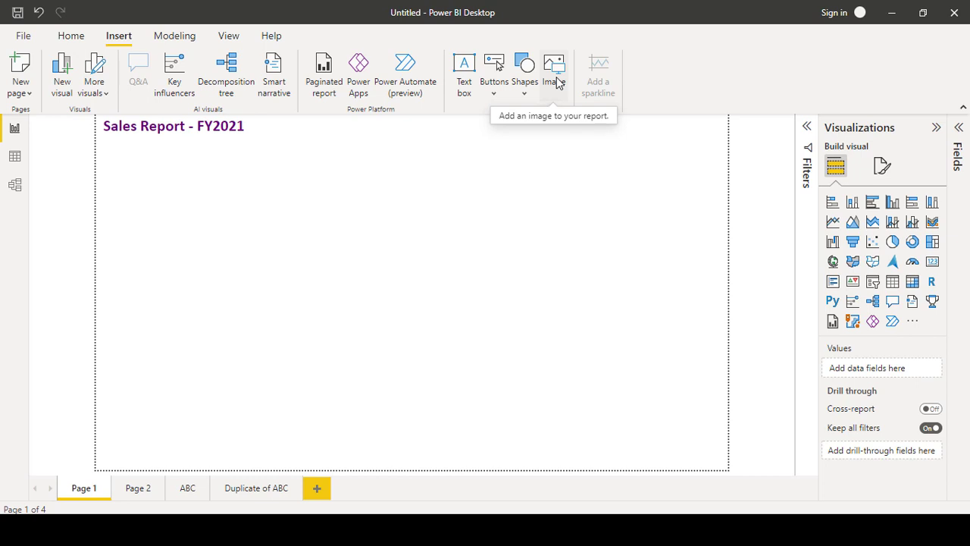
pyautogui.moveTo(212, 238)
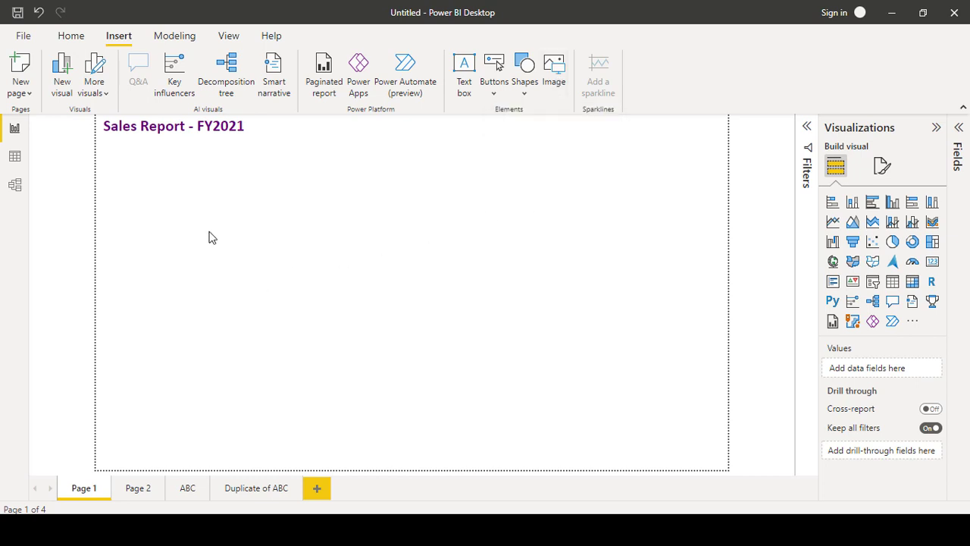
pyautogui.moveTo(554, 69)
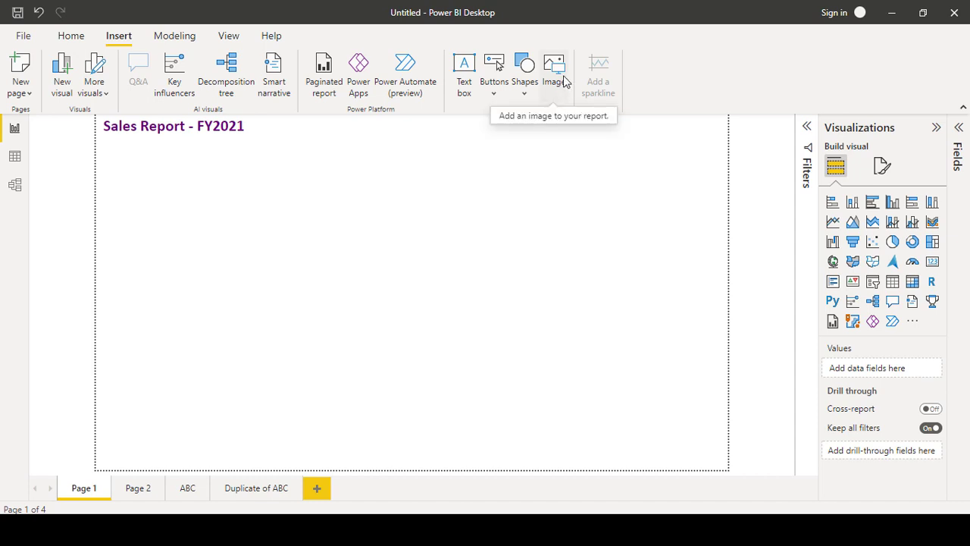
# Step: Insert the company logo PNG from the CP Logo folder as an image
pyautogui.click(554, 68)
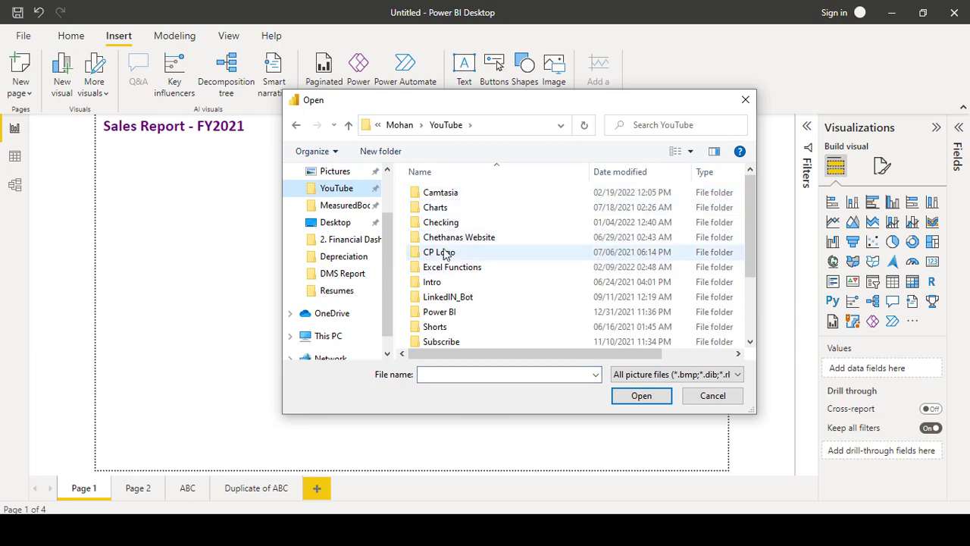
pyautogui.doubleClick(439, 251)
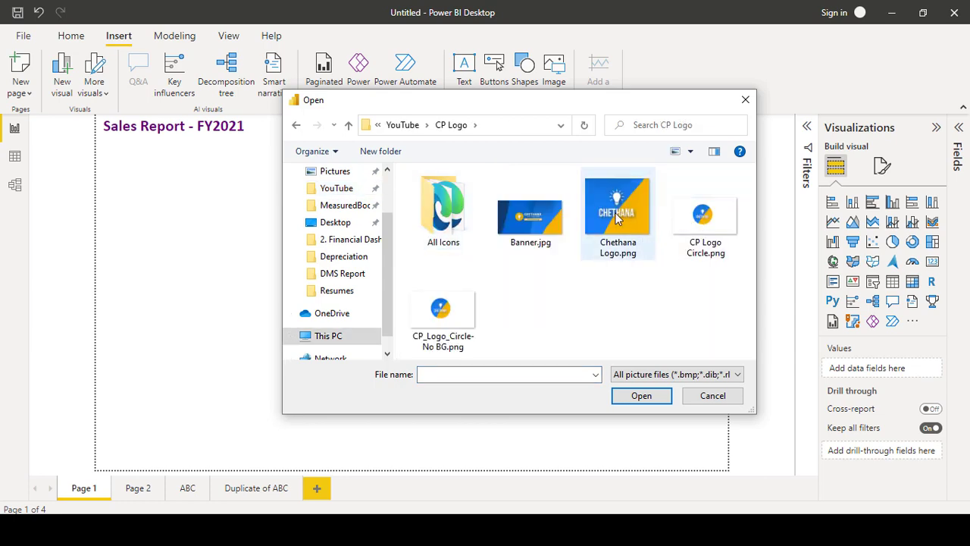
pyautogui.click(711, 395)
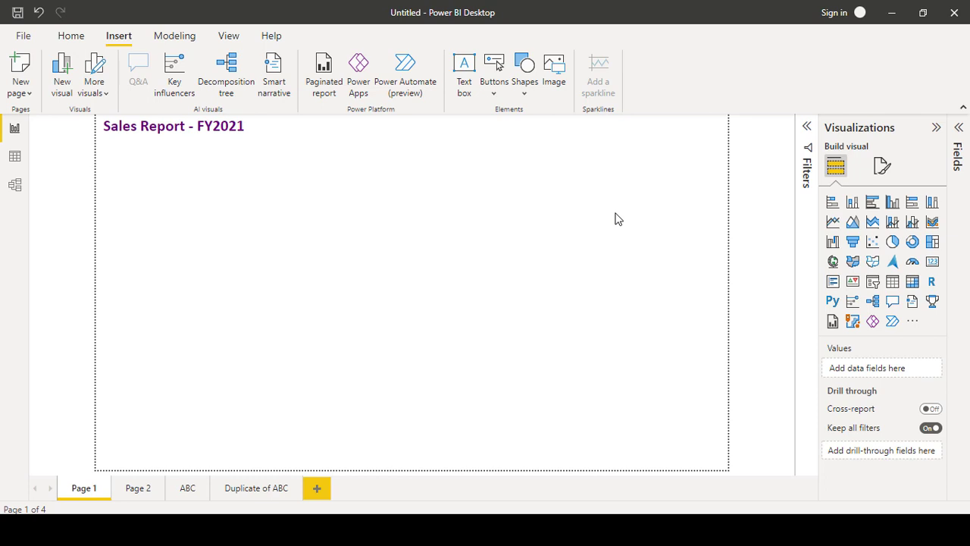
# Step: Resize the Chethana logo small and place it in Page 1's top-right corner
pyautogui.click(554, 72)
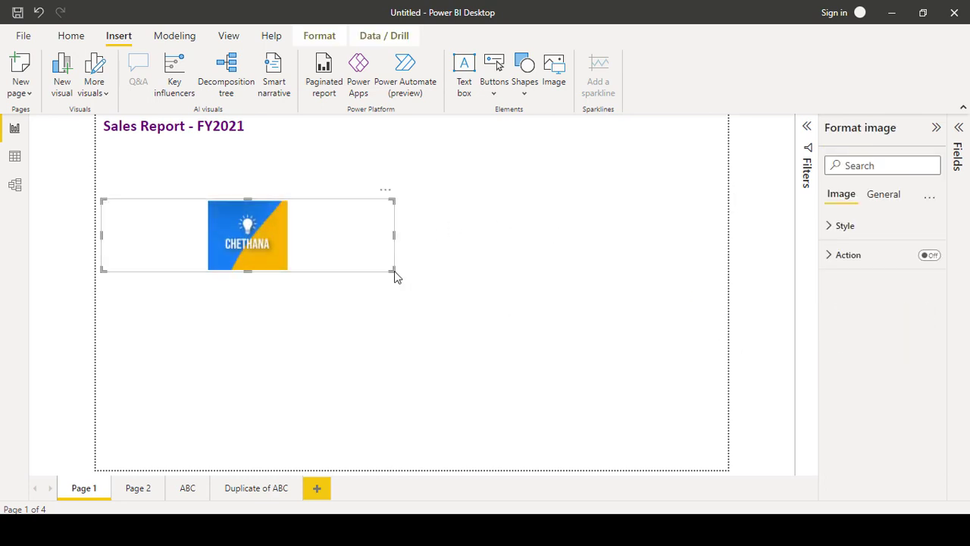
pyautogui.moveTo(392, 270); pyautogui.dragTo(161, 213)
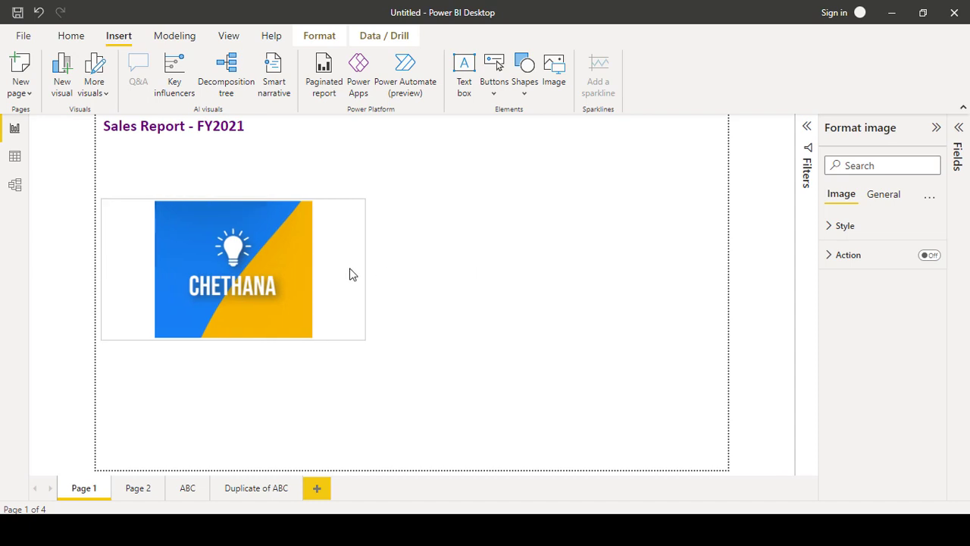
pyautogui.moveTo(364, 269); pyautogui.dragTo(259, 269)
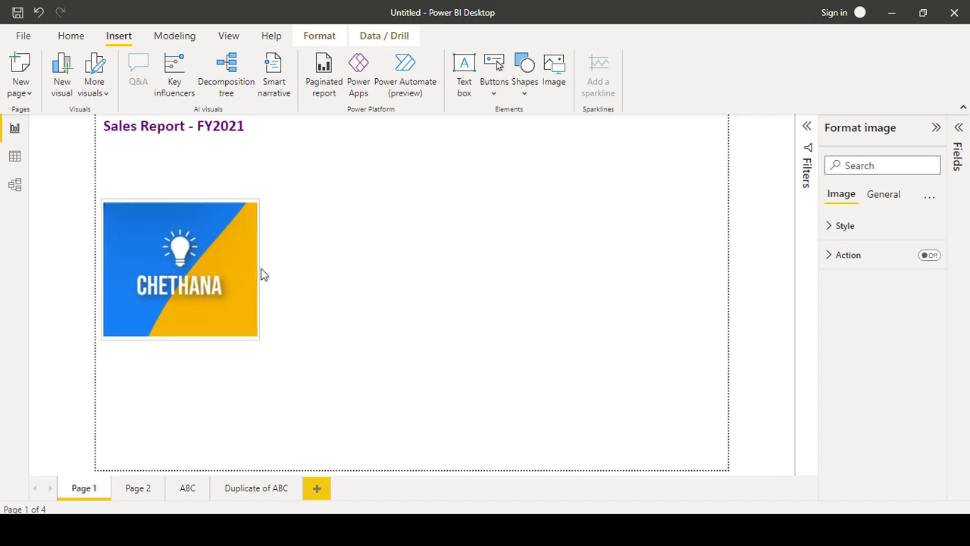
pyautogui.moveTo(179, 269); pyautogui.dragTo(558, 184)
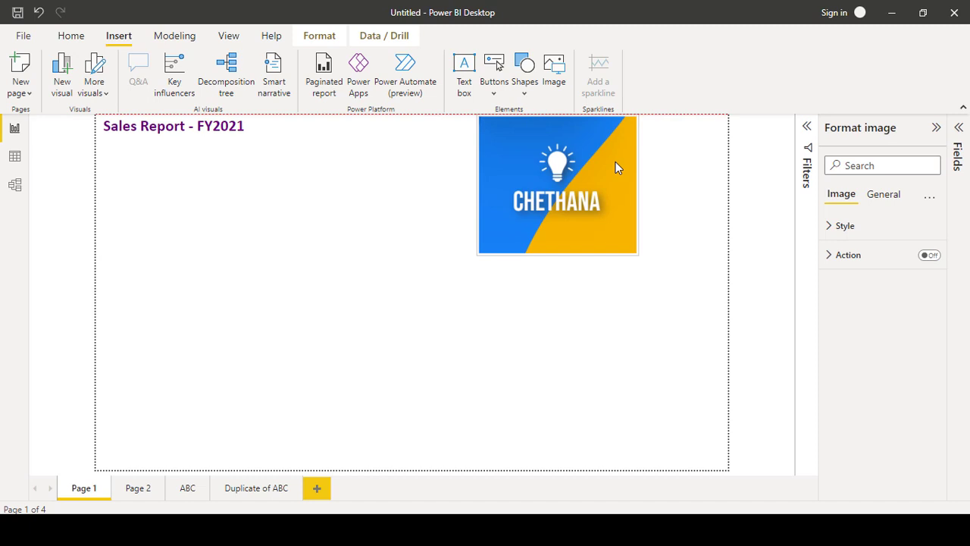
pyautogui.moveTo(557, 184); pyautogui.dragTo(646, 184)
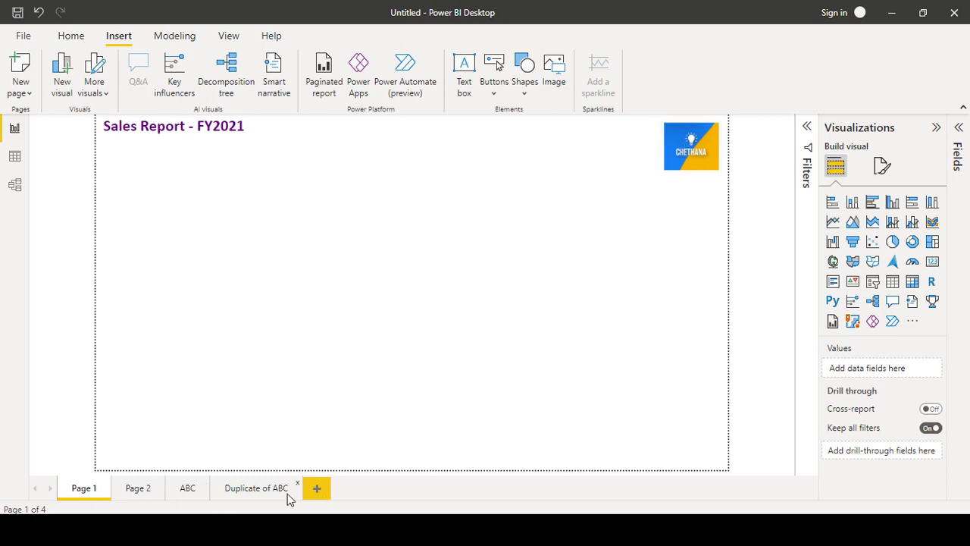
pyautogui.moveTo(586, 113)
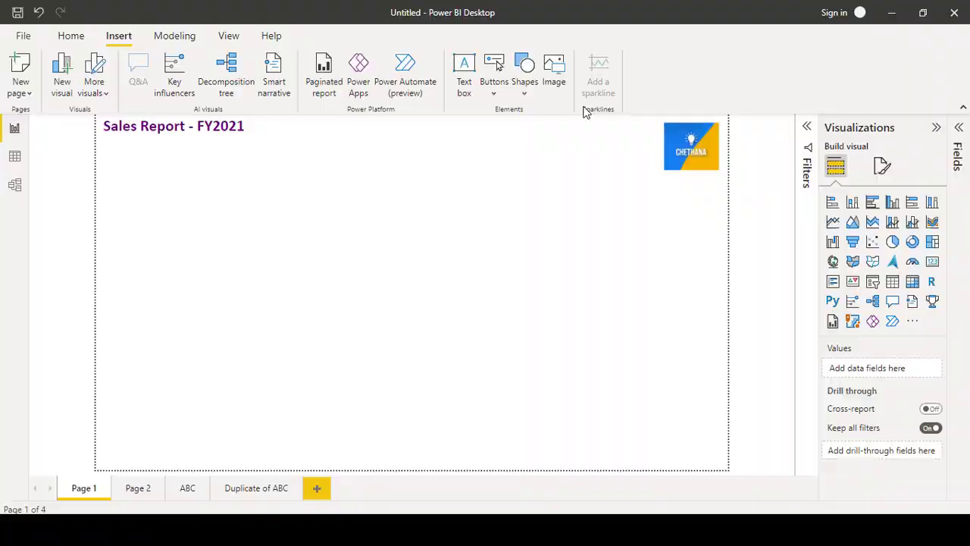